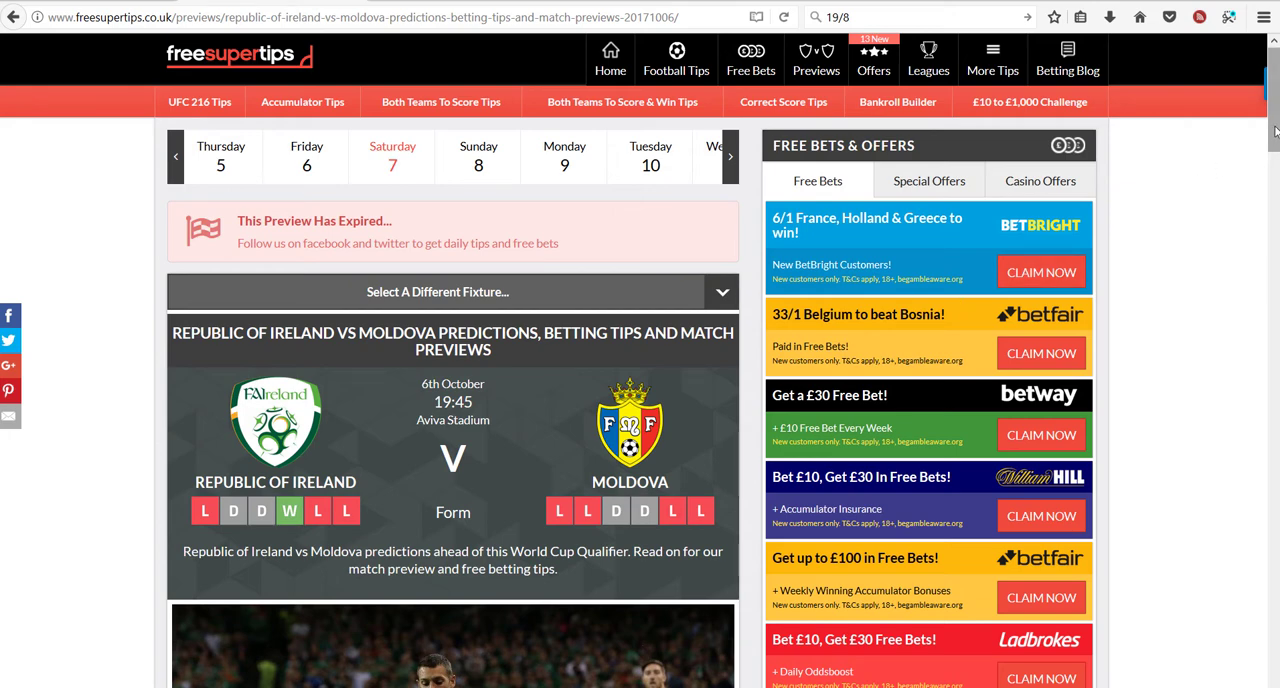
- From the 6 October fixtures, view the Georgia vs Wales preview down to its Predictions and Wales 2-1 score tip
scroll("down", 3)
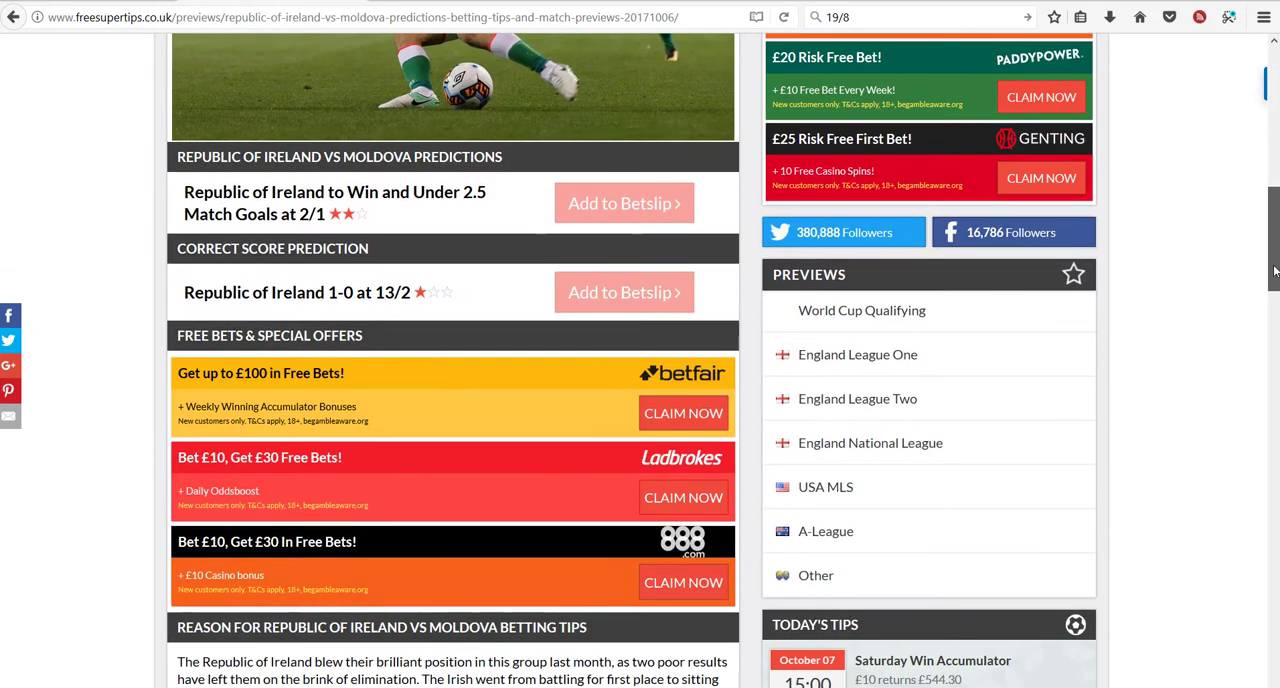
scroll("down", 3)
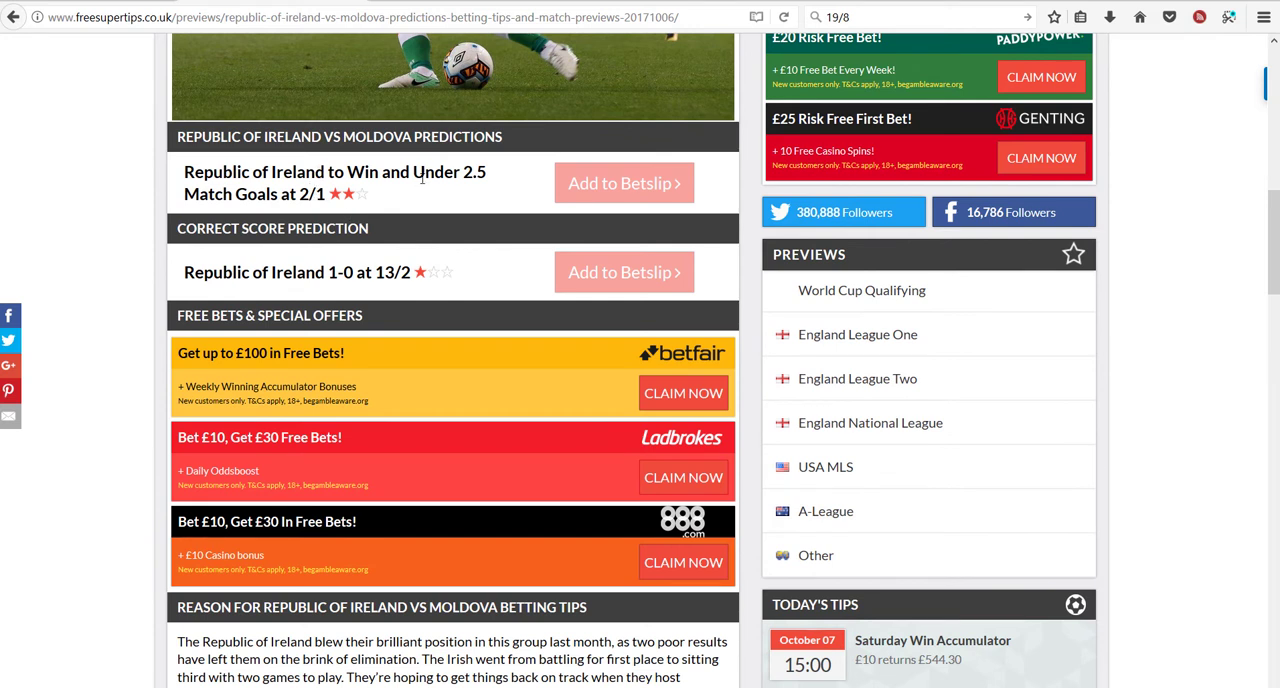
mouse_move(288, 292)
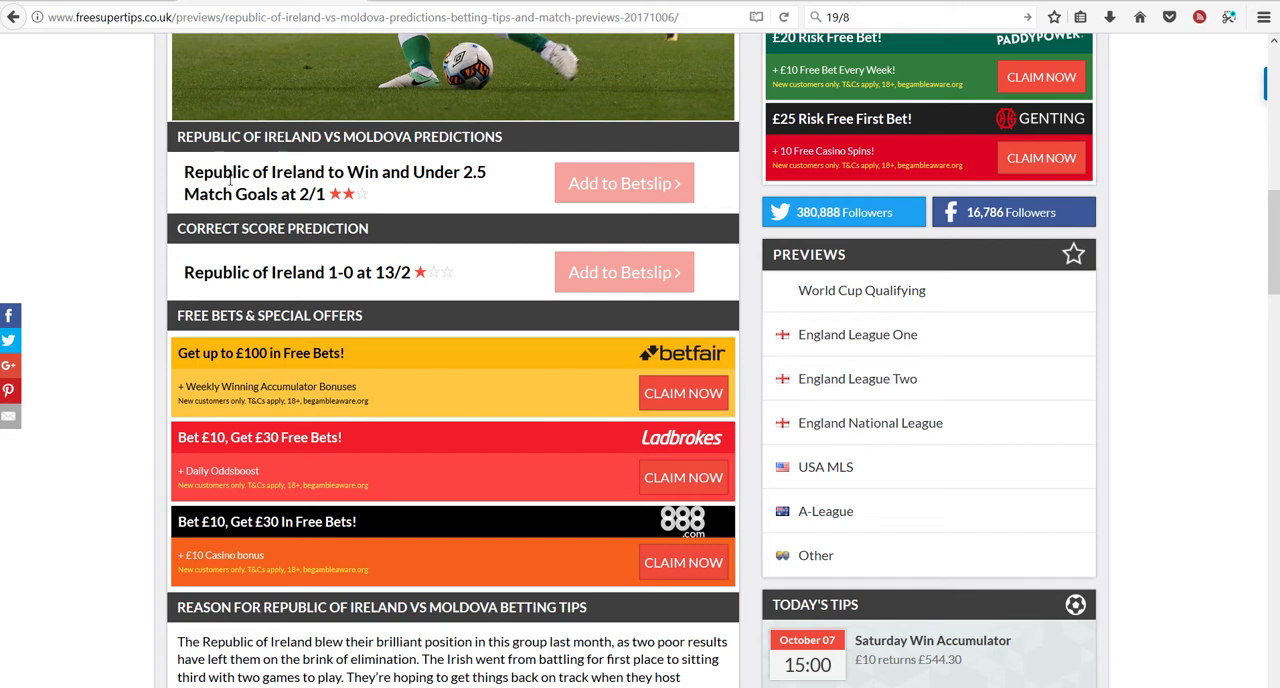
mouse_move(420, 192)
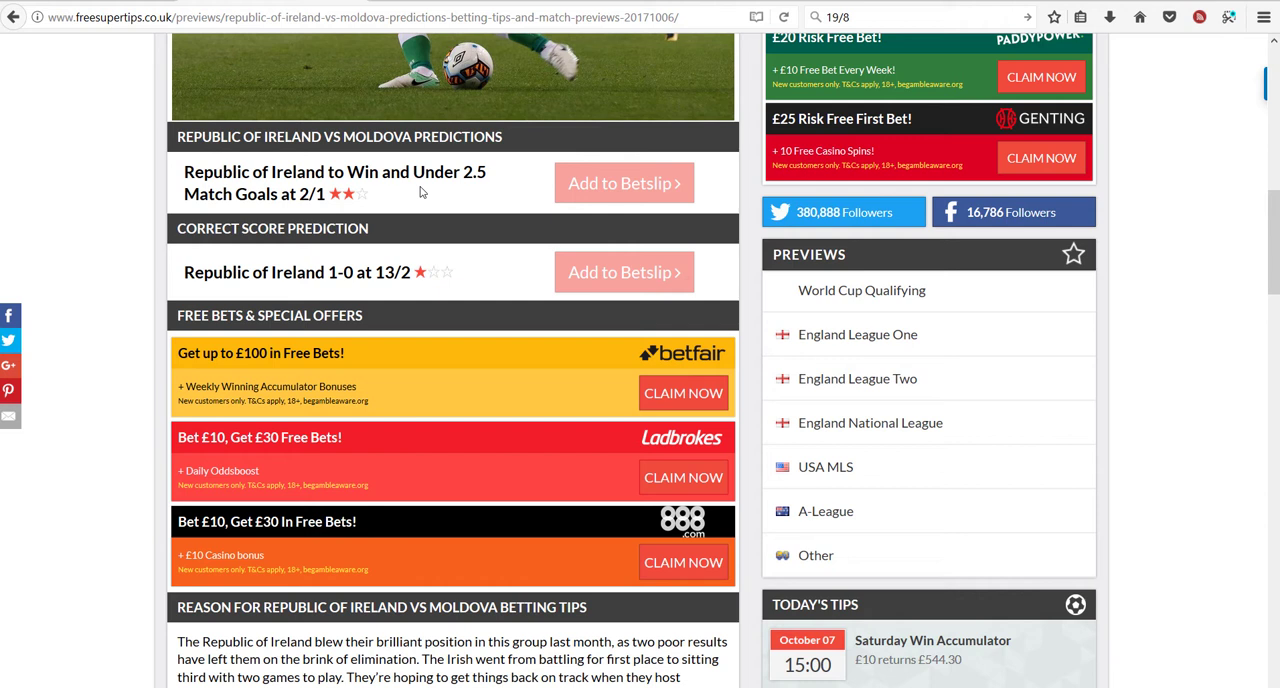
mouse_move(312, 280)
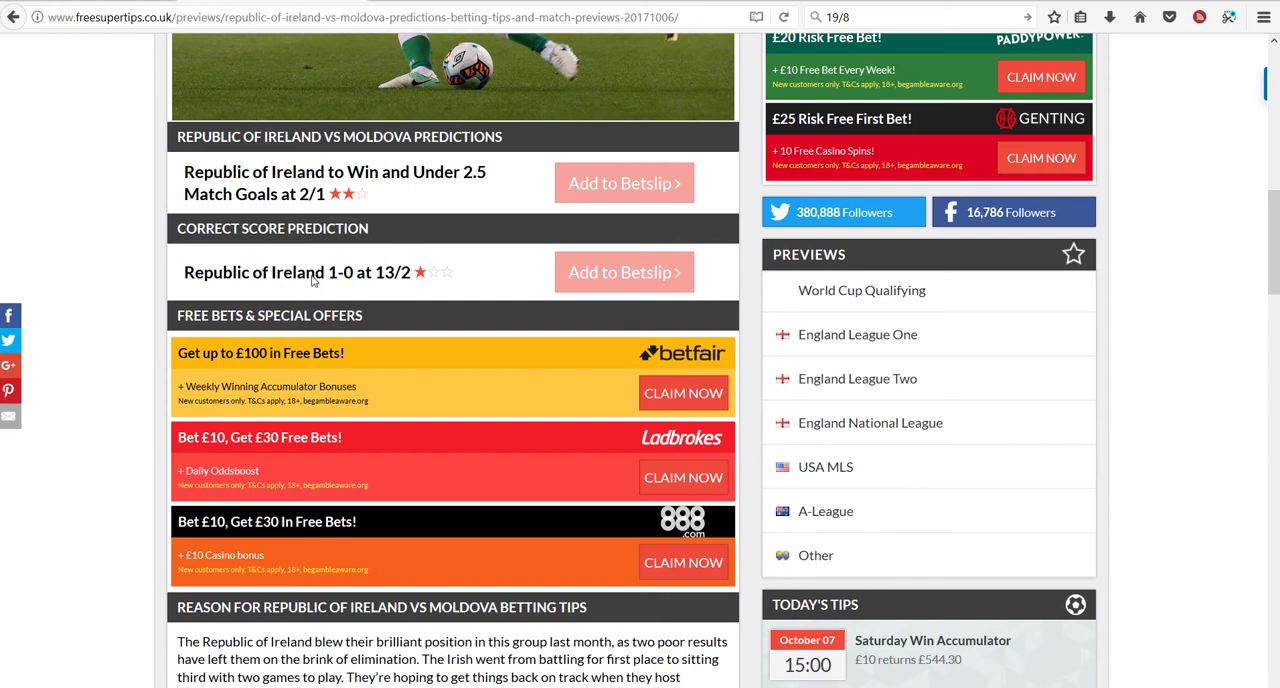
mouse_move(320, 264)
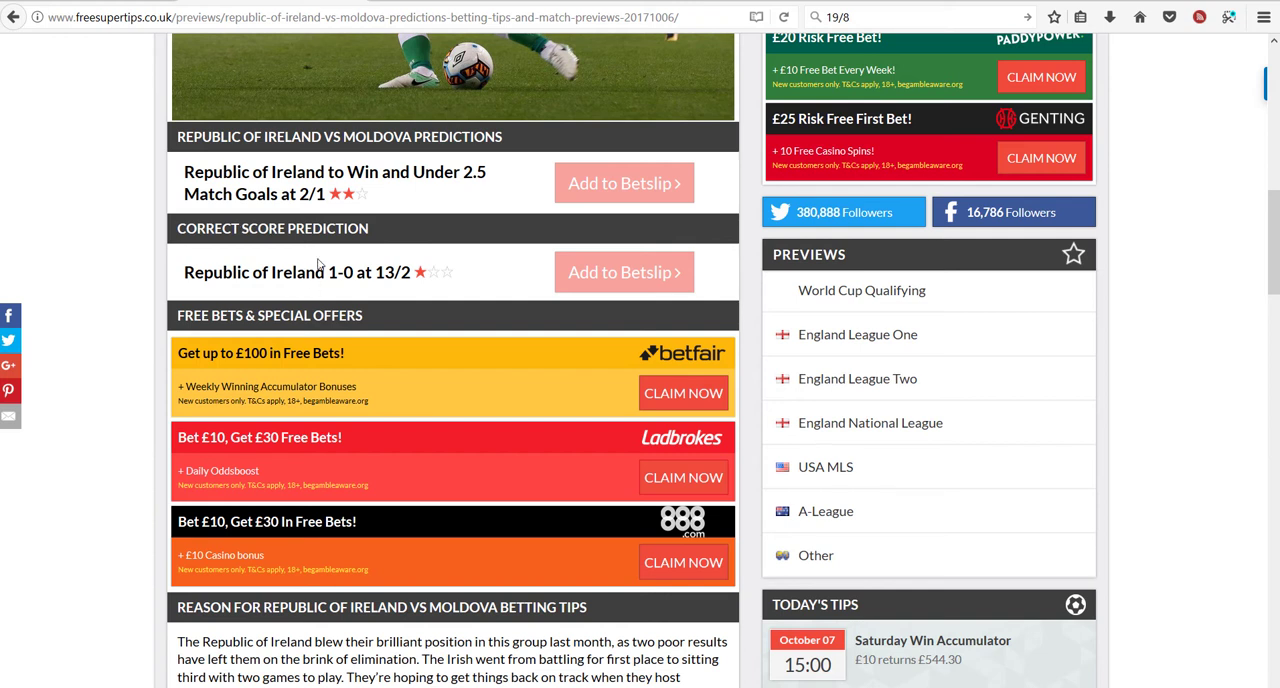
mouse_move(1164, 248)
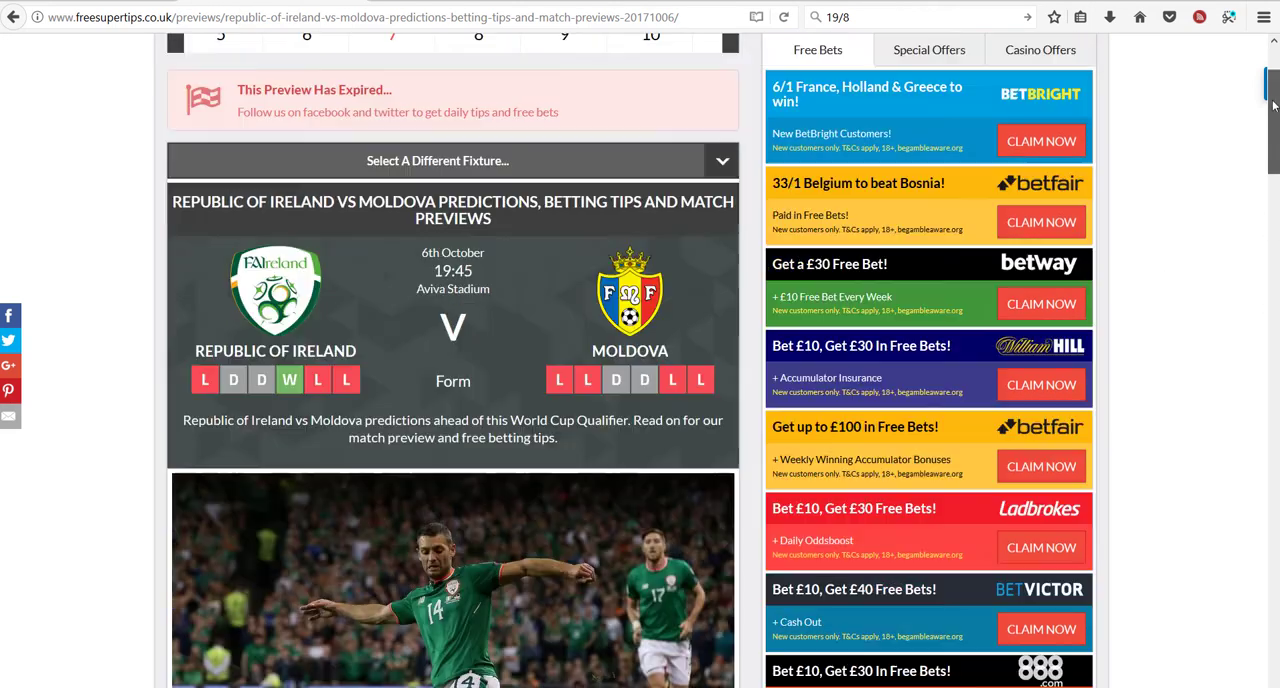
scroll("up", 3)
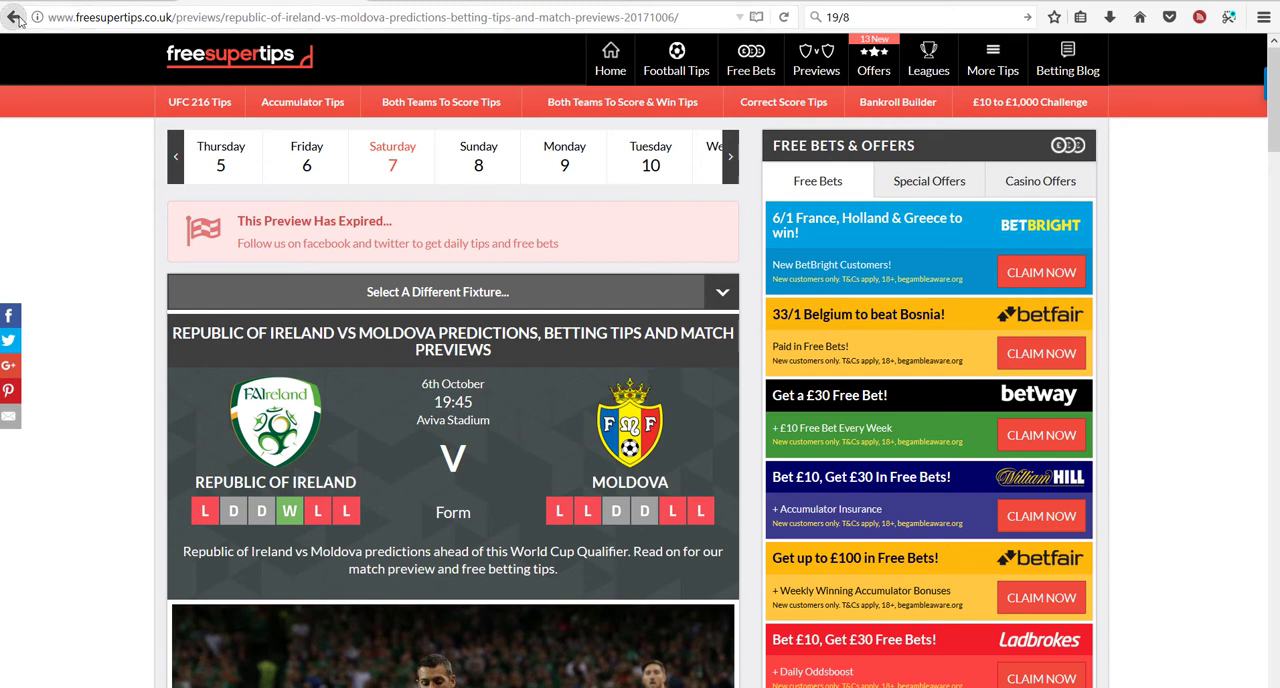
left_click(16, 16)
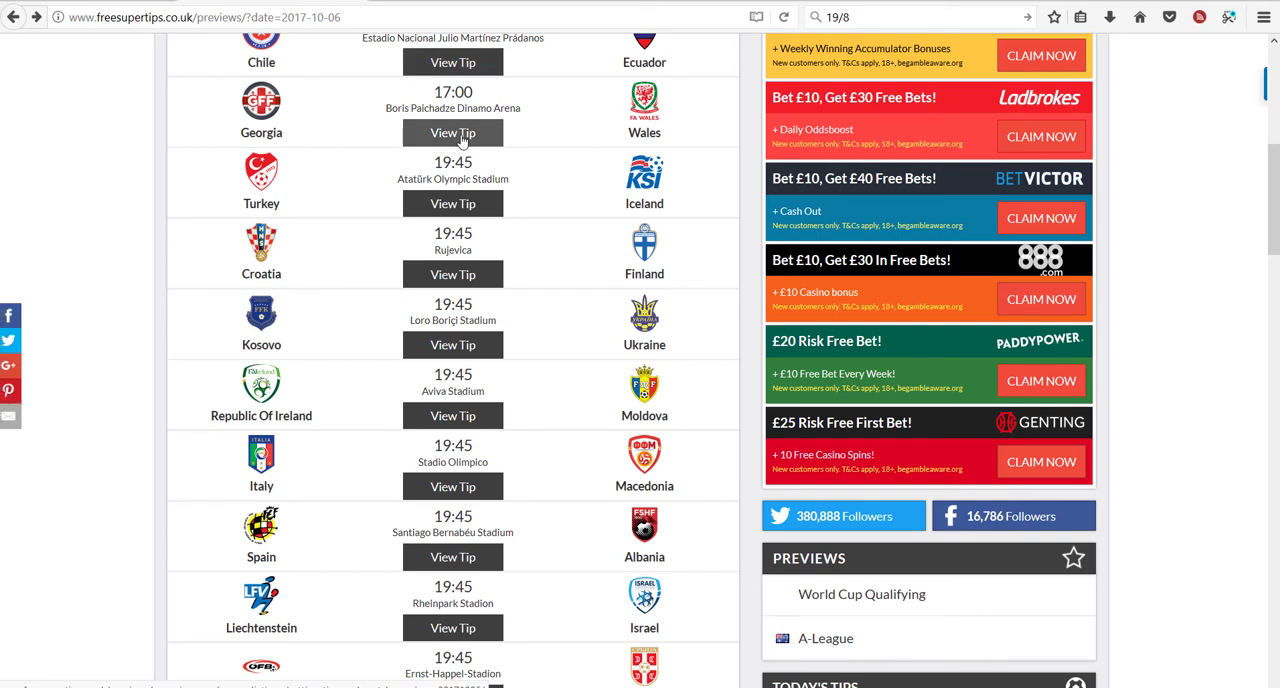
left_click(452, 132)
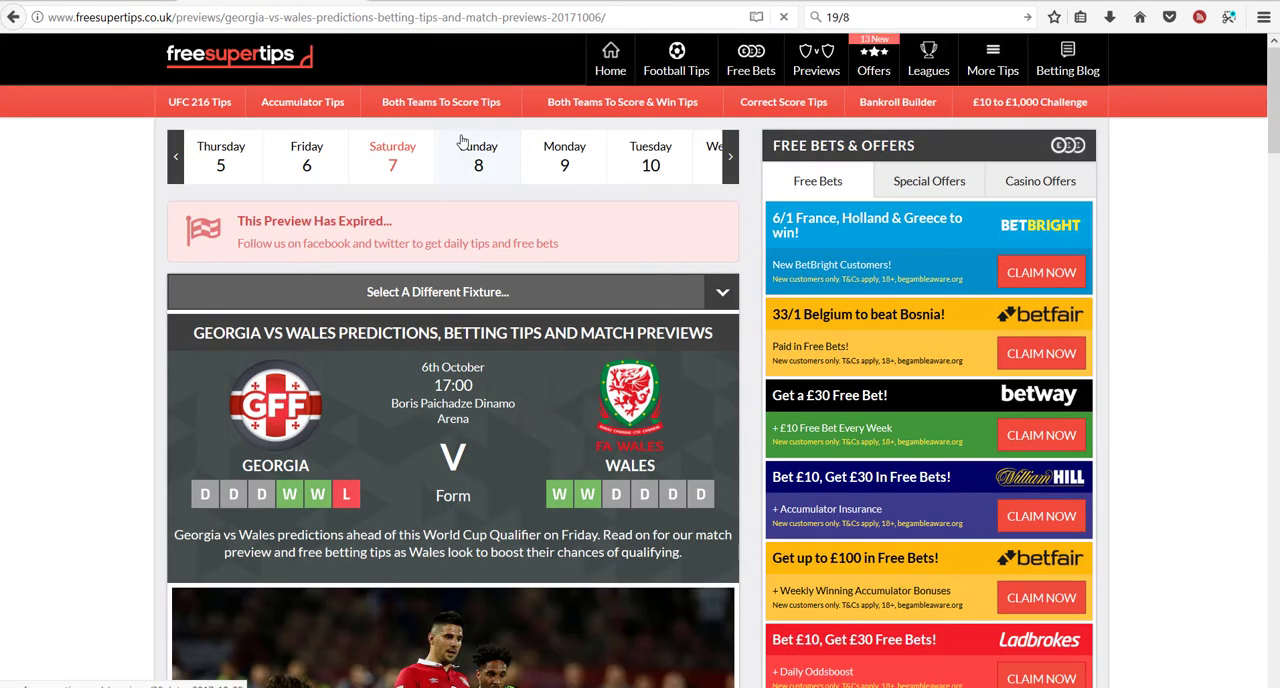
mouse_move(896, 102)
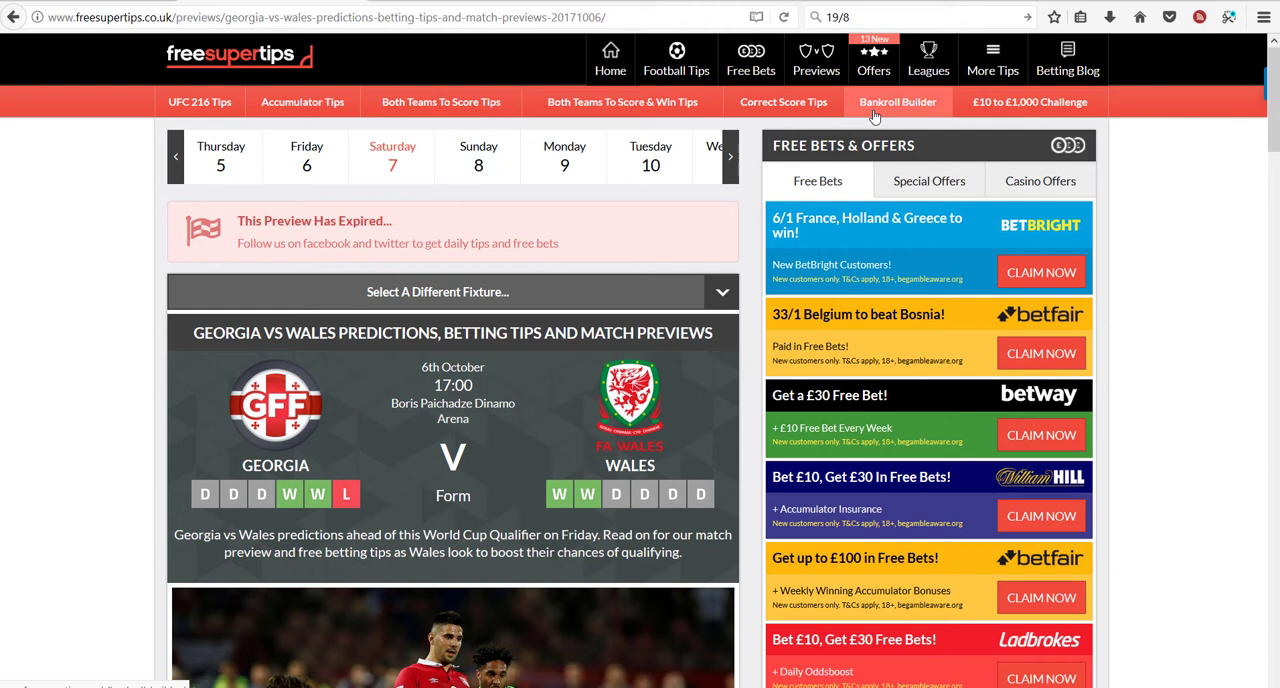
scroll("down", 3)
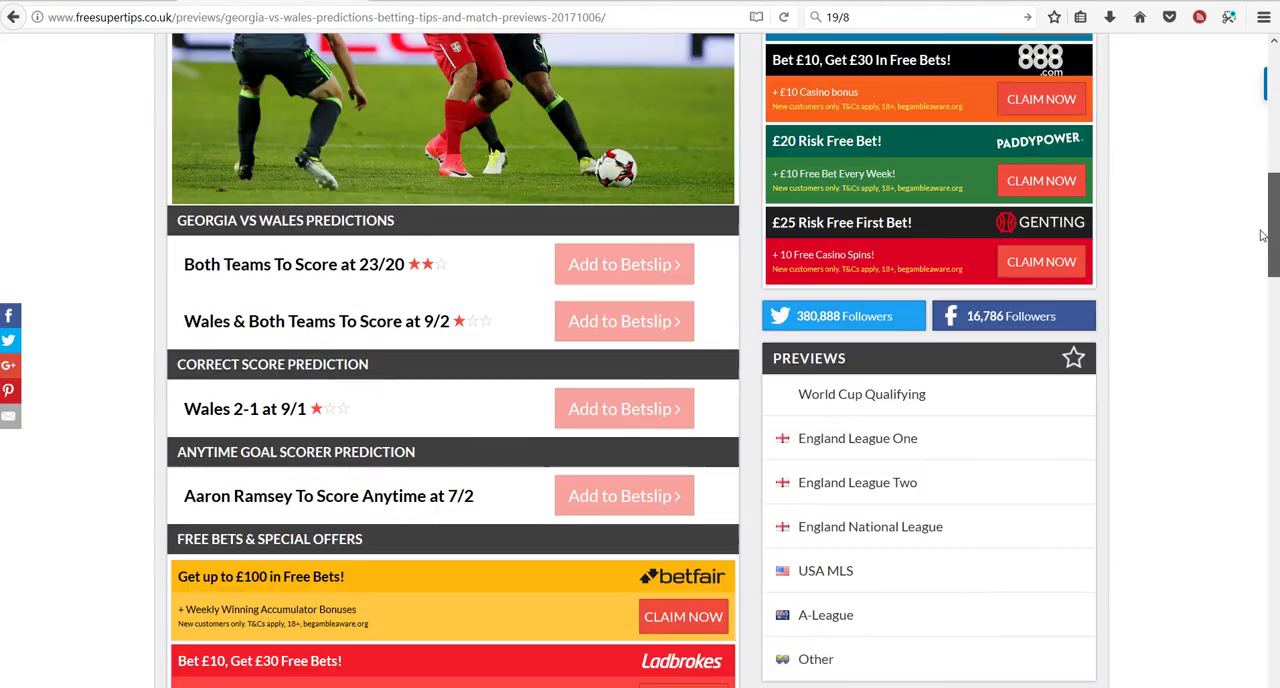
scroll("down", 3)
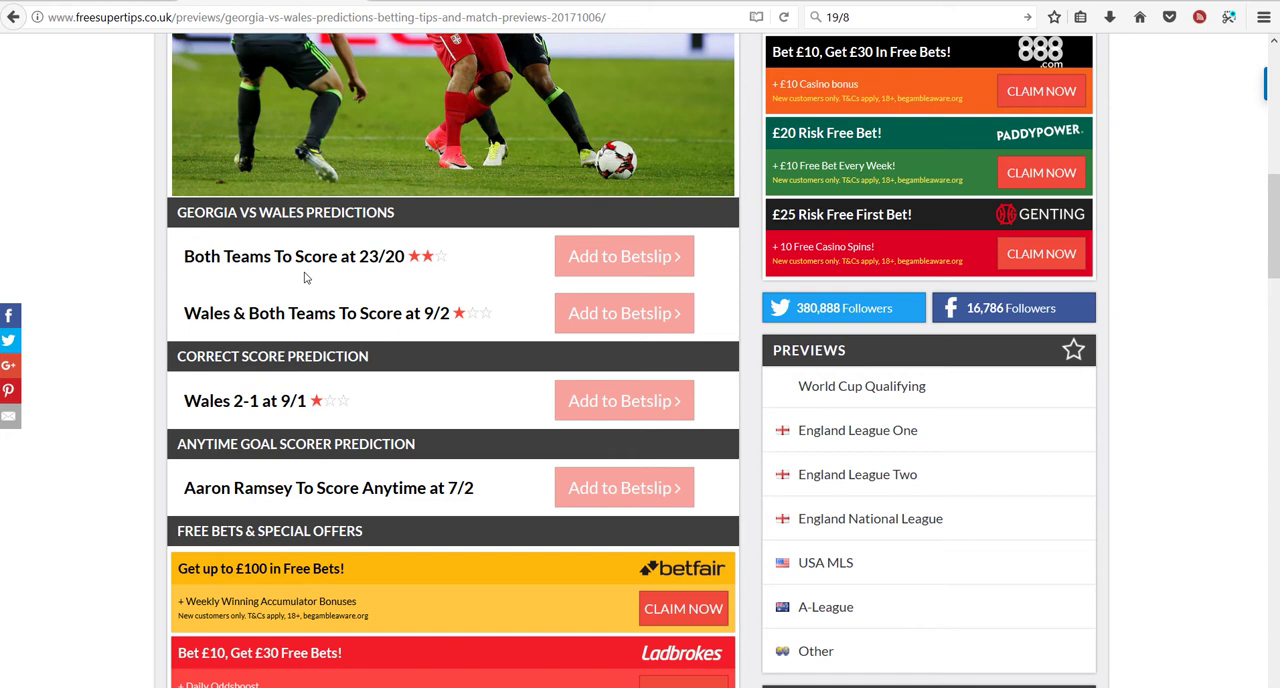
mouse_move(338, 342)
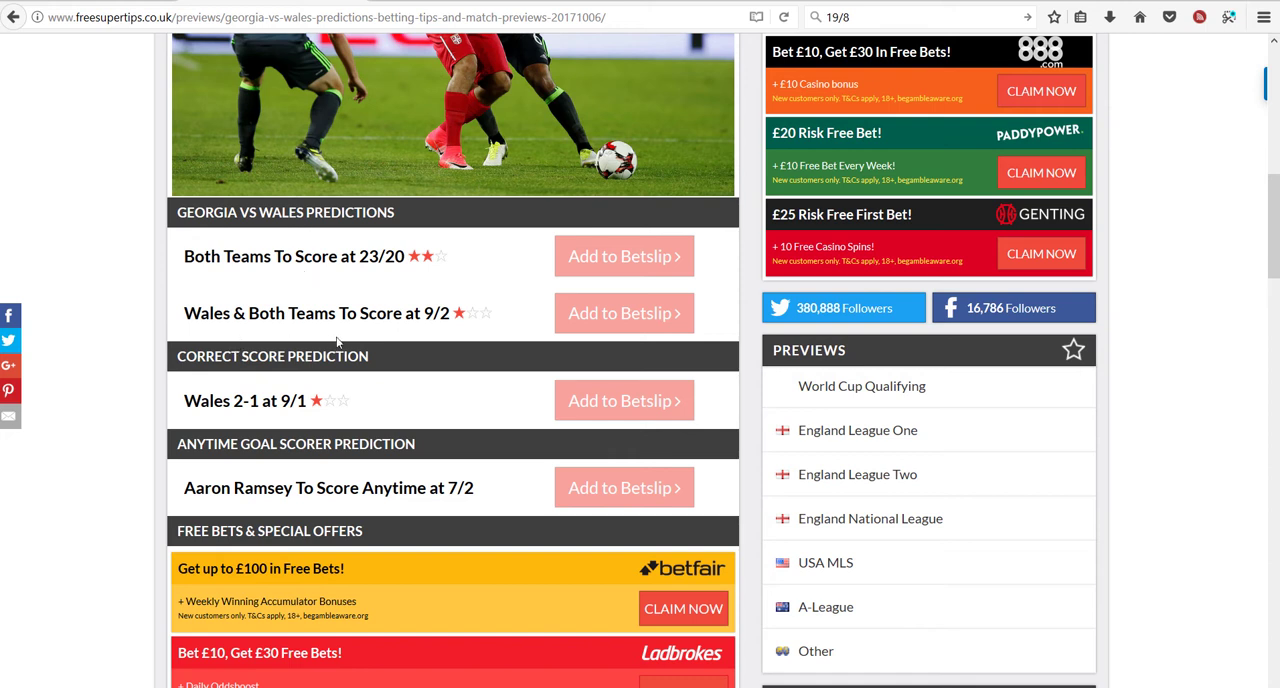
mouse_move(270, 420)
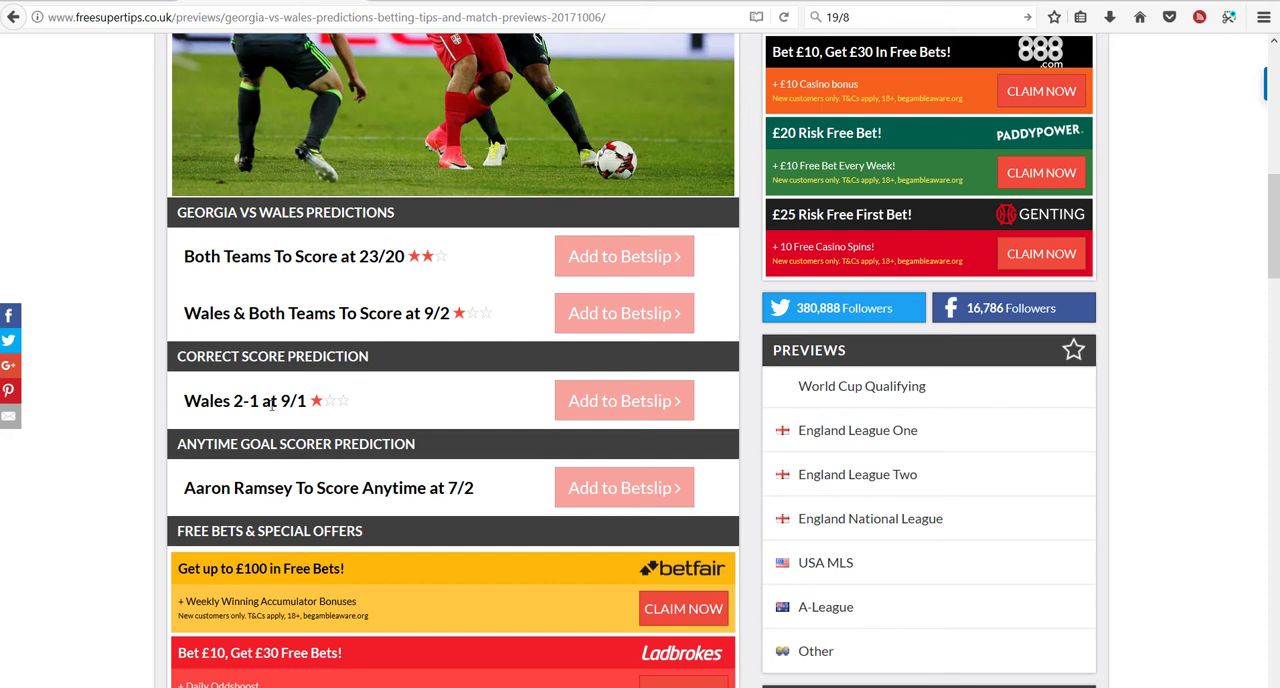
mouse_move(316, 356)
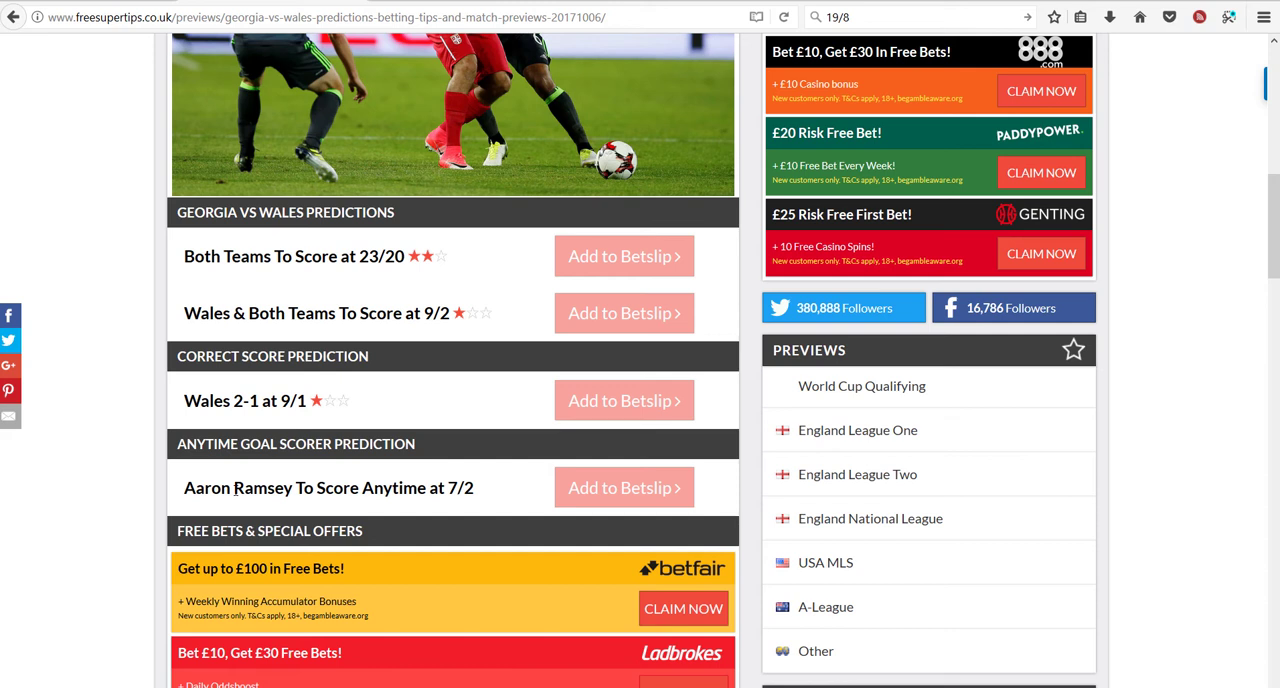
mouse_move(380, 504)
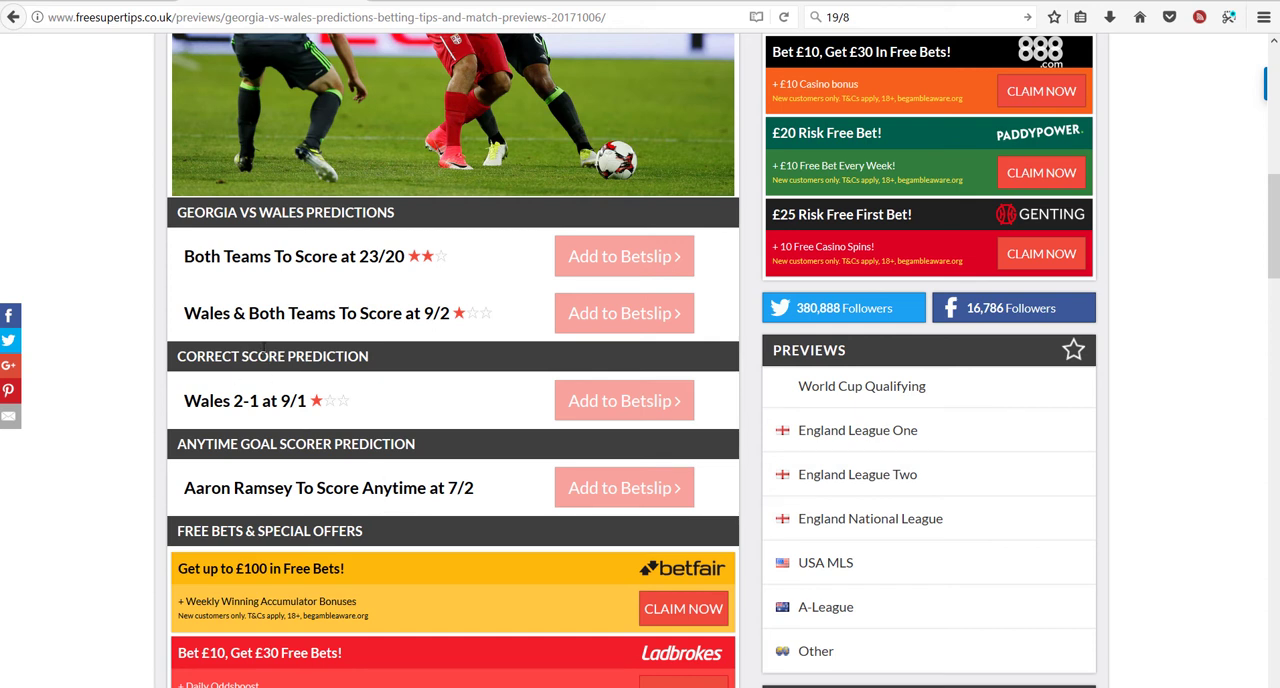
mouse_move(280, 252)
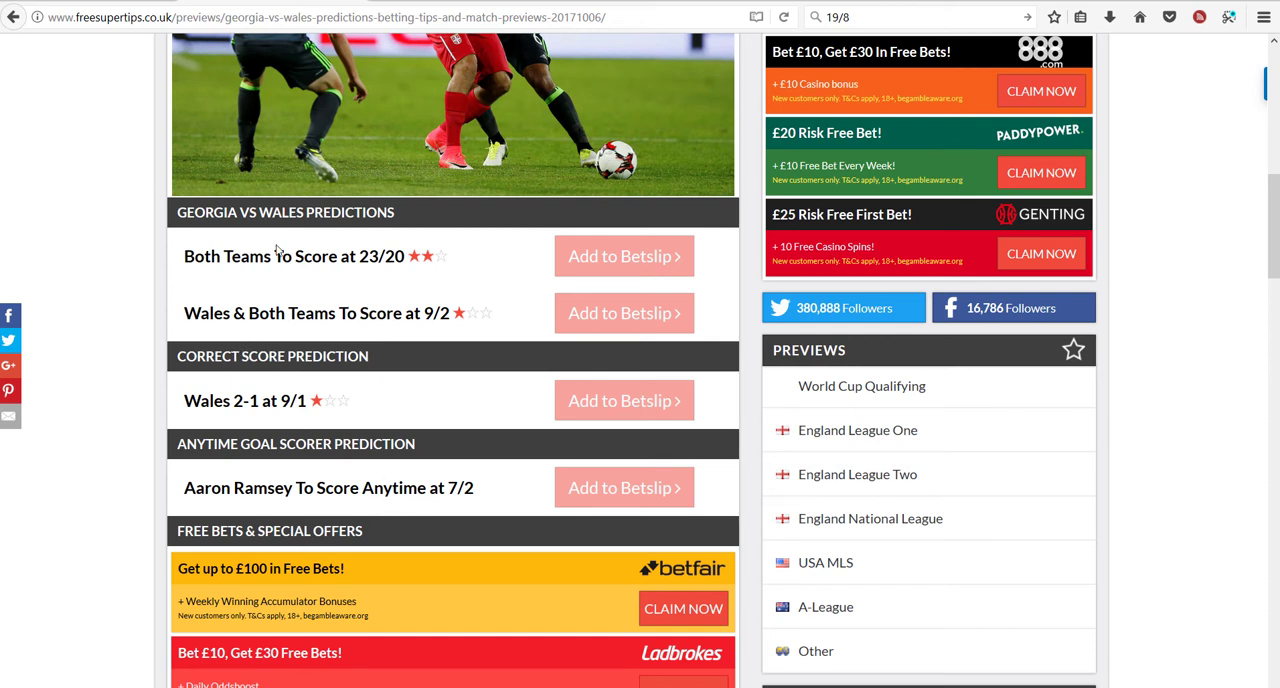
mouse_move(260, 264)
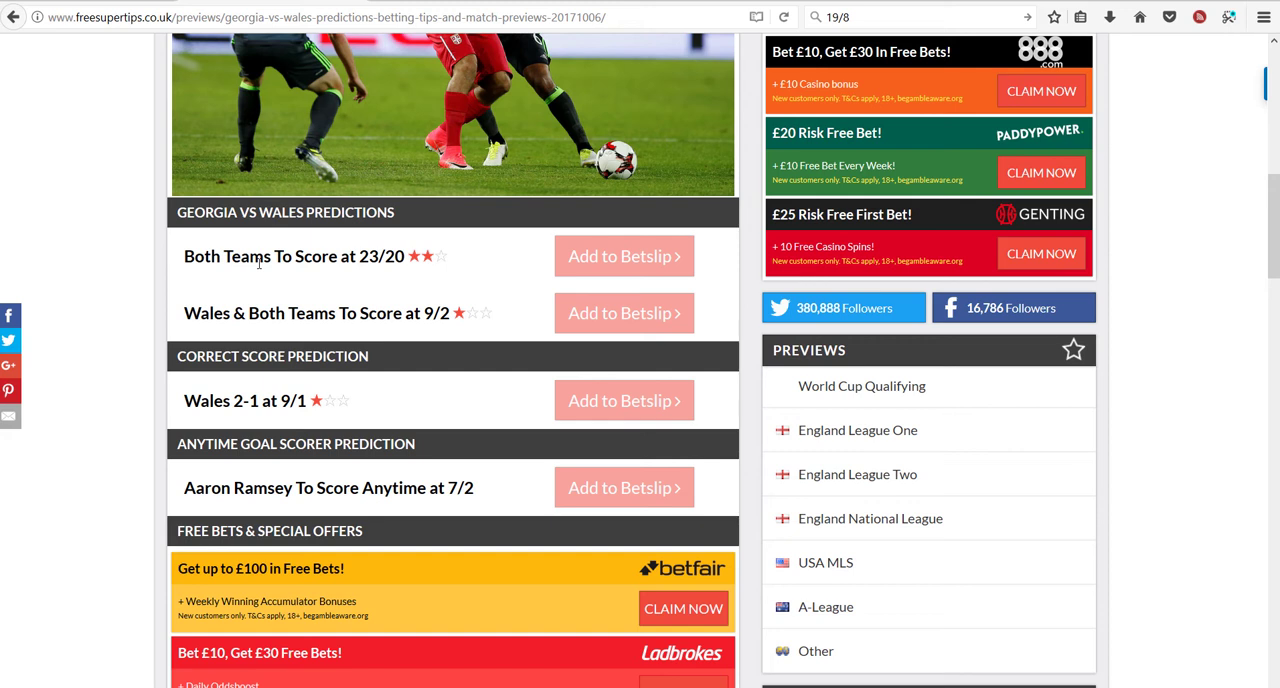
mouse_move(296, 264)
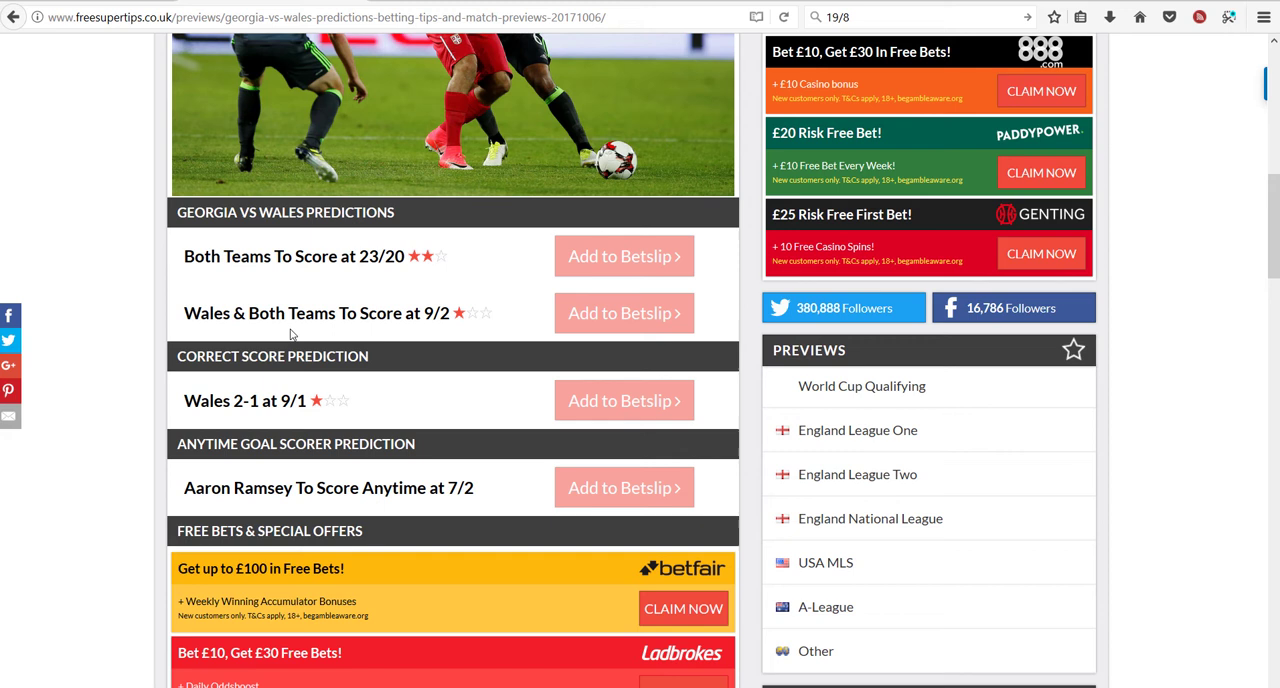
mouse_move(392, 310)
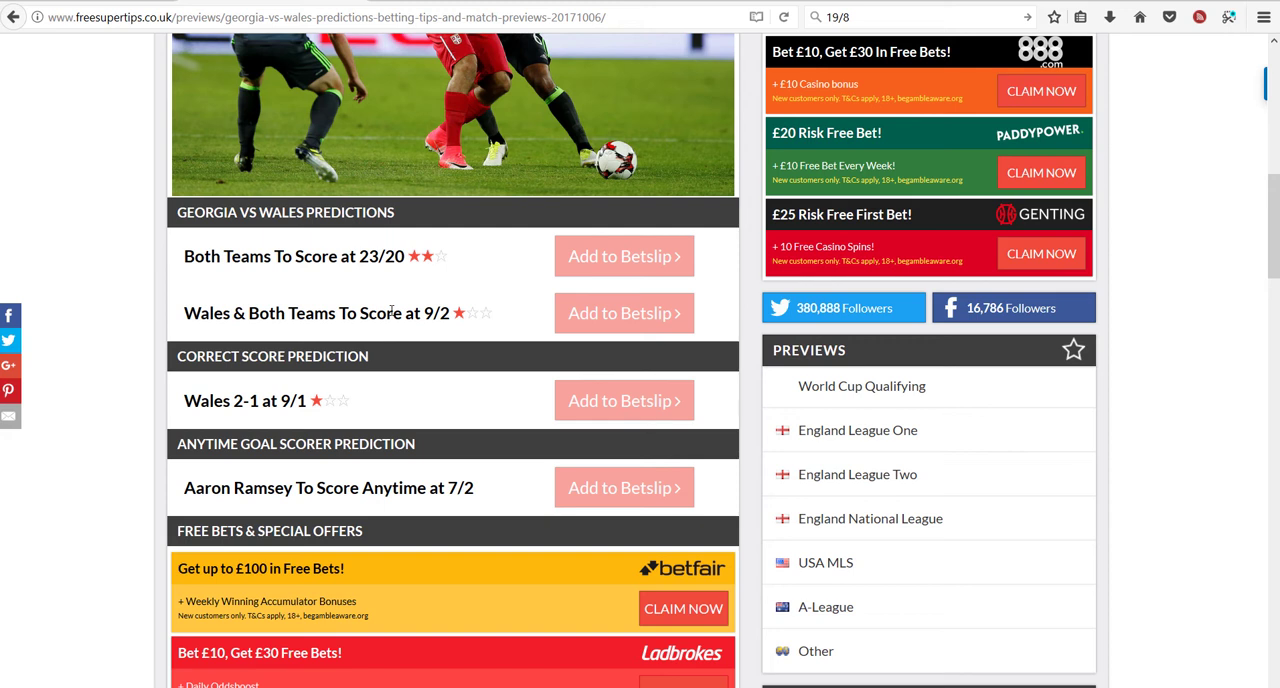
mouse_move(264, 362)
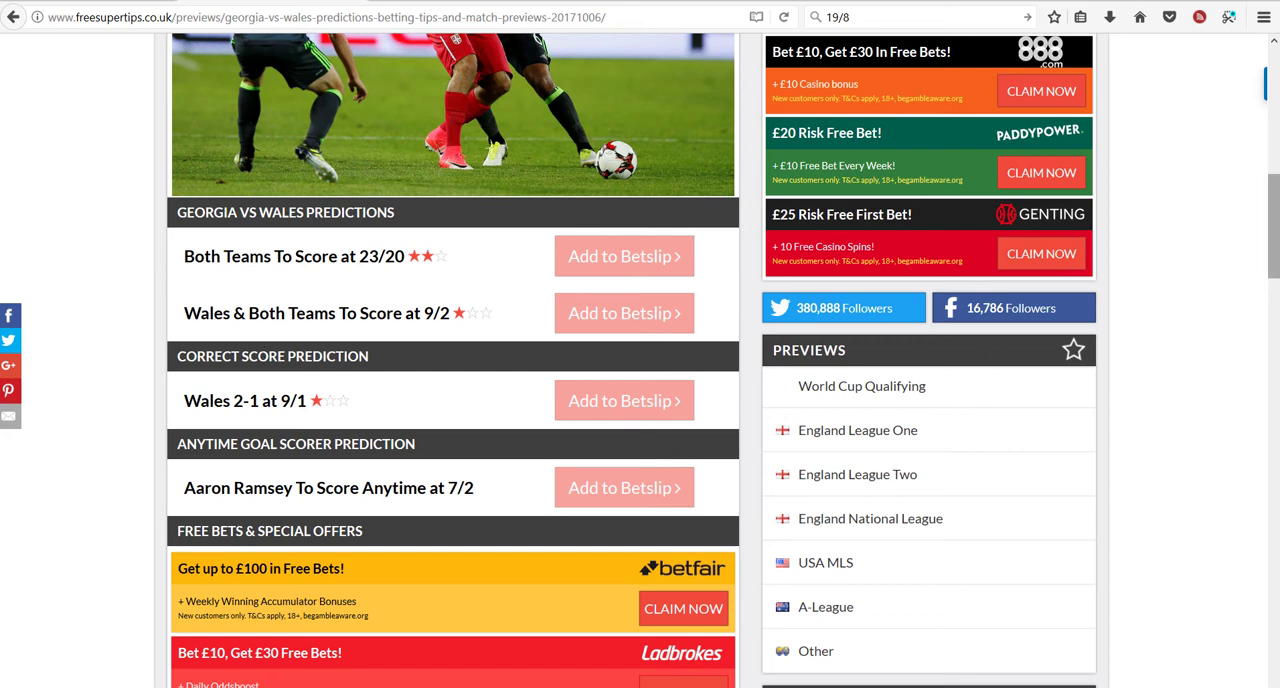
- Switch to the Saturday 7 October previews and browse down the fixture list
scroll("up", 3)
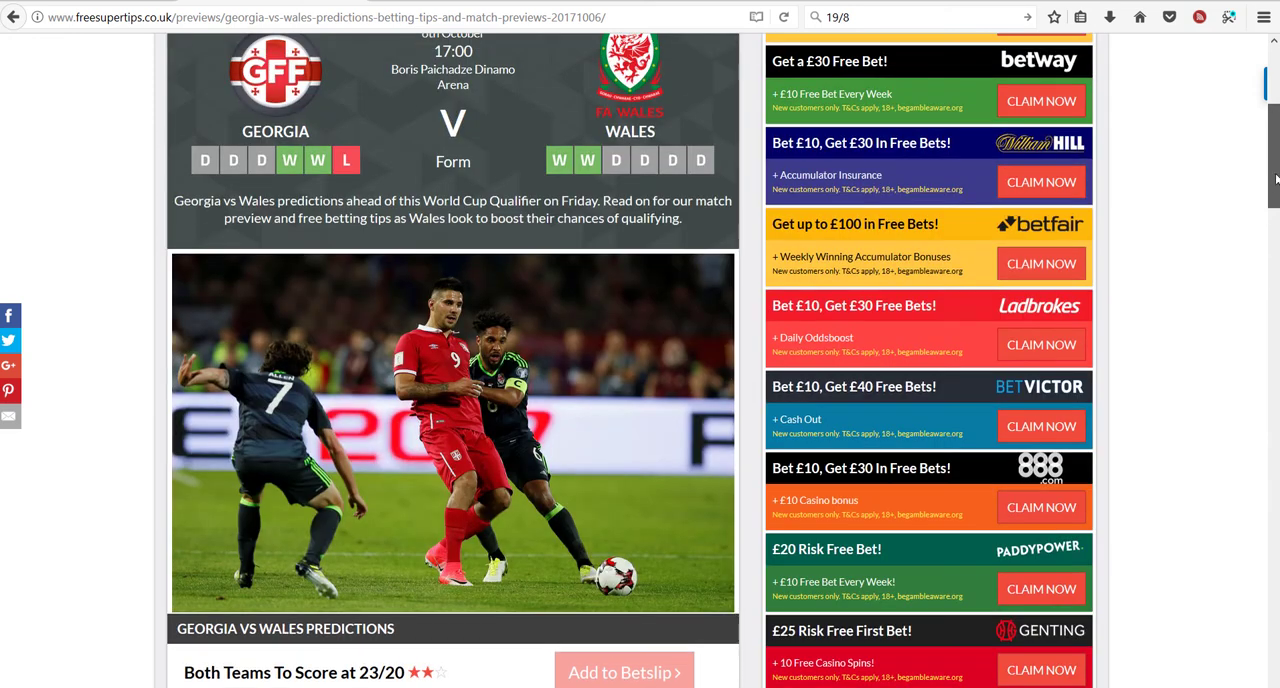
scroll("up", 3)
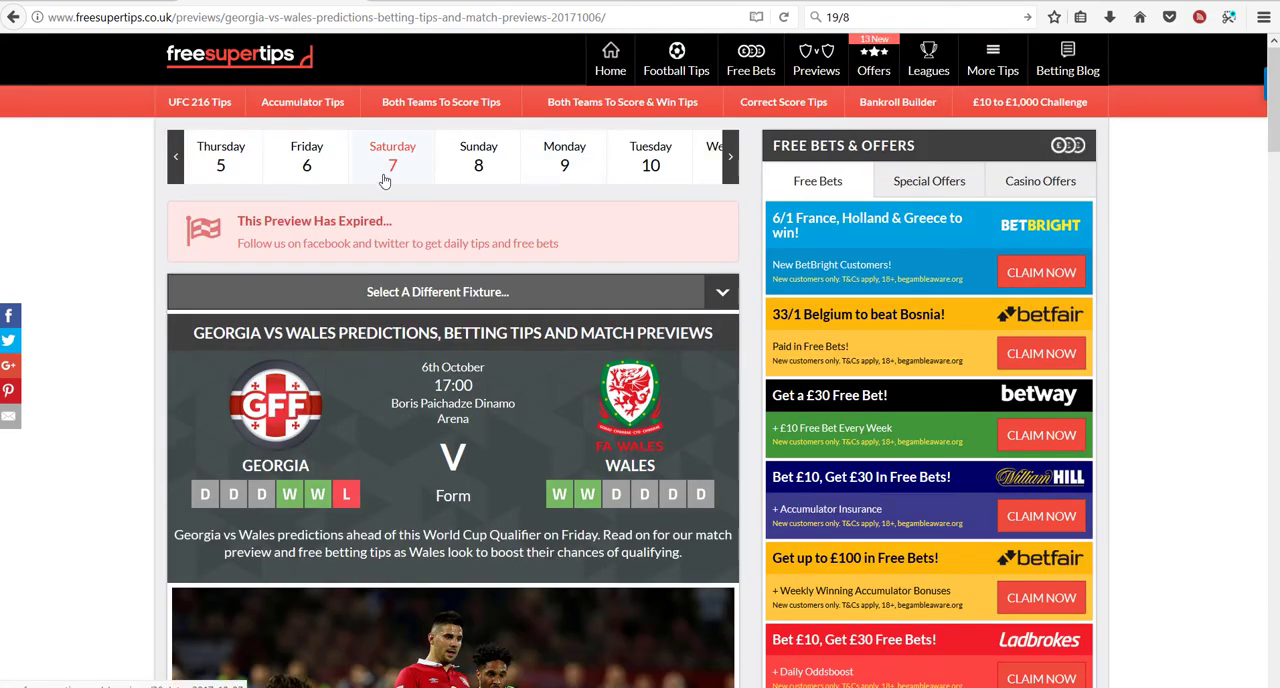
left_click(392, 164)
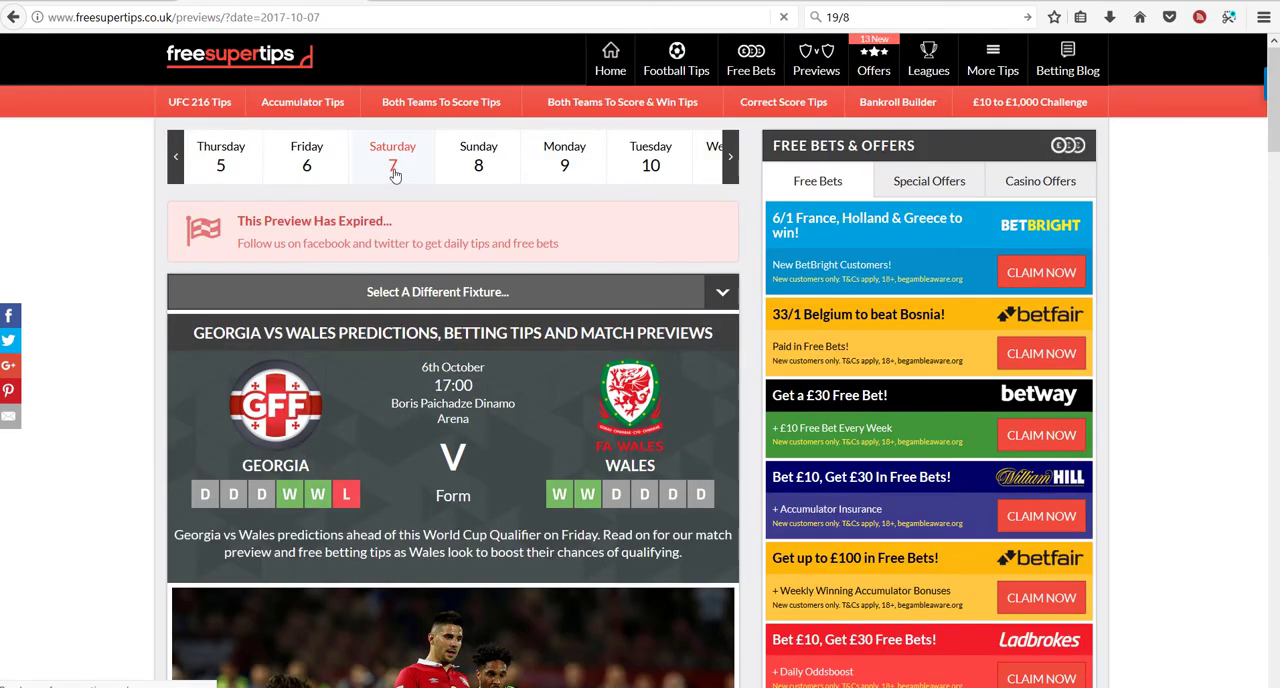
left_click(392, 164)
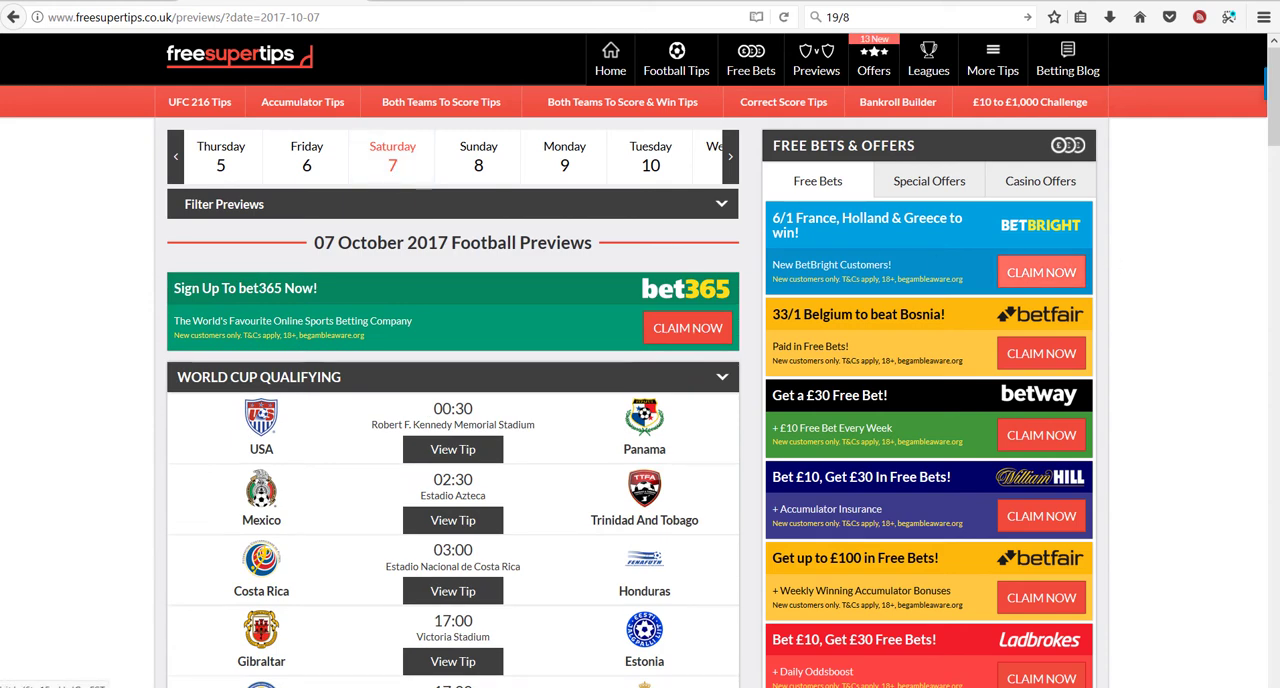
scroll("down", 3)
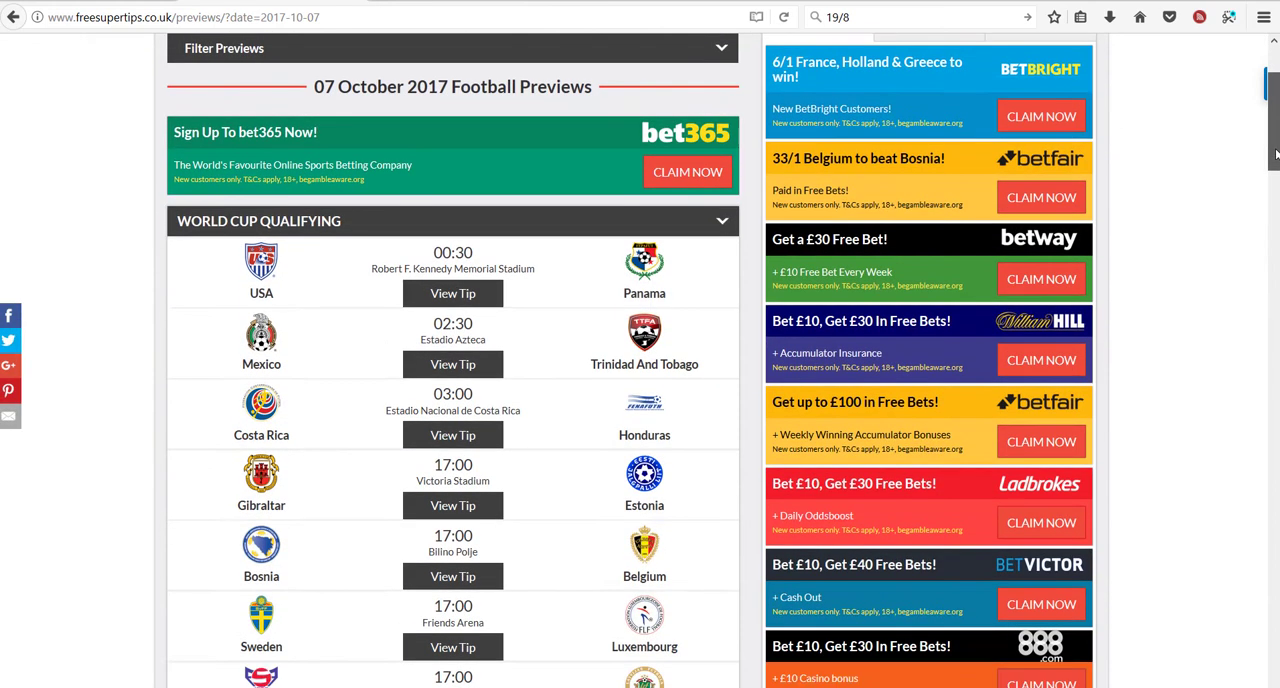
scroll("down", 3)
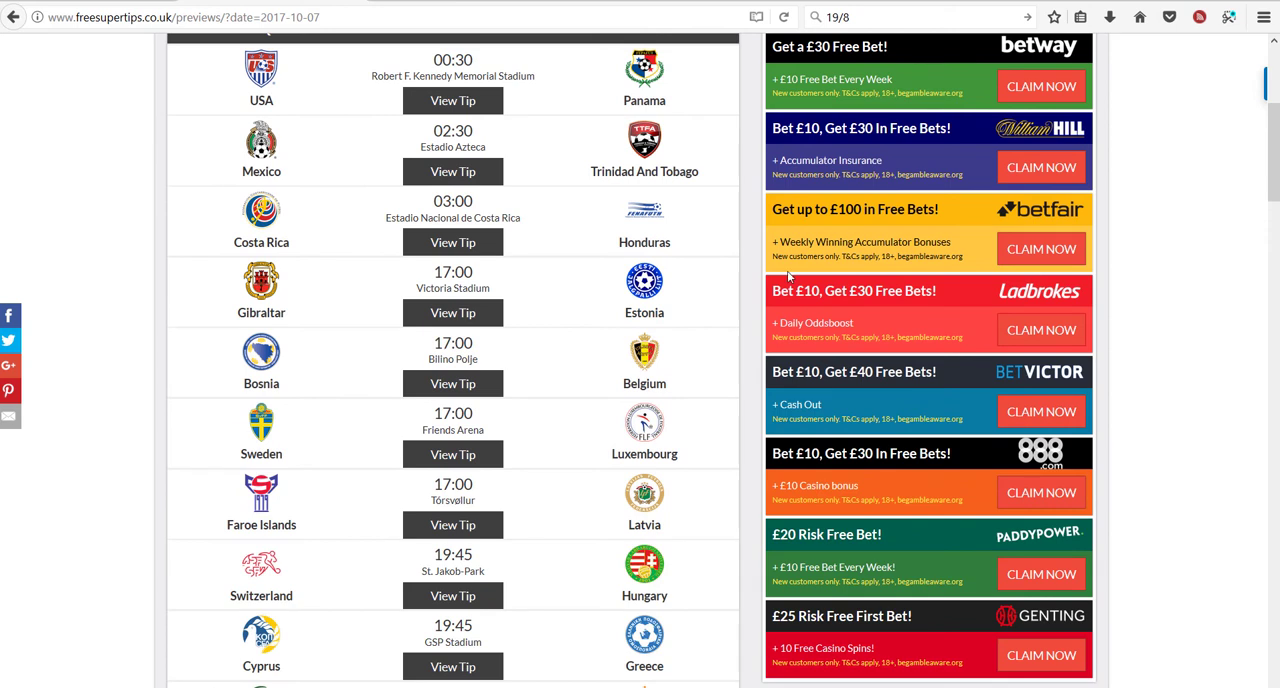
mouse_move(472, 366)
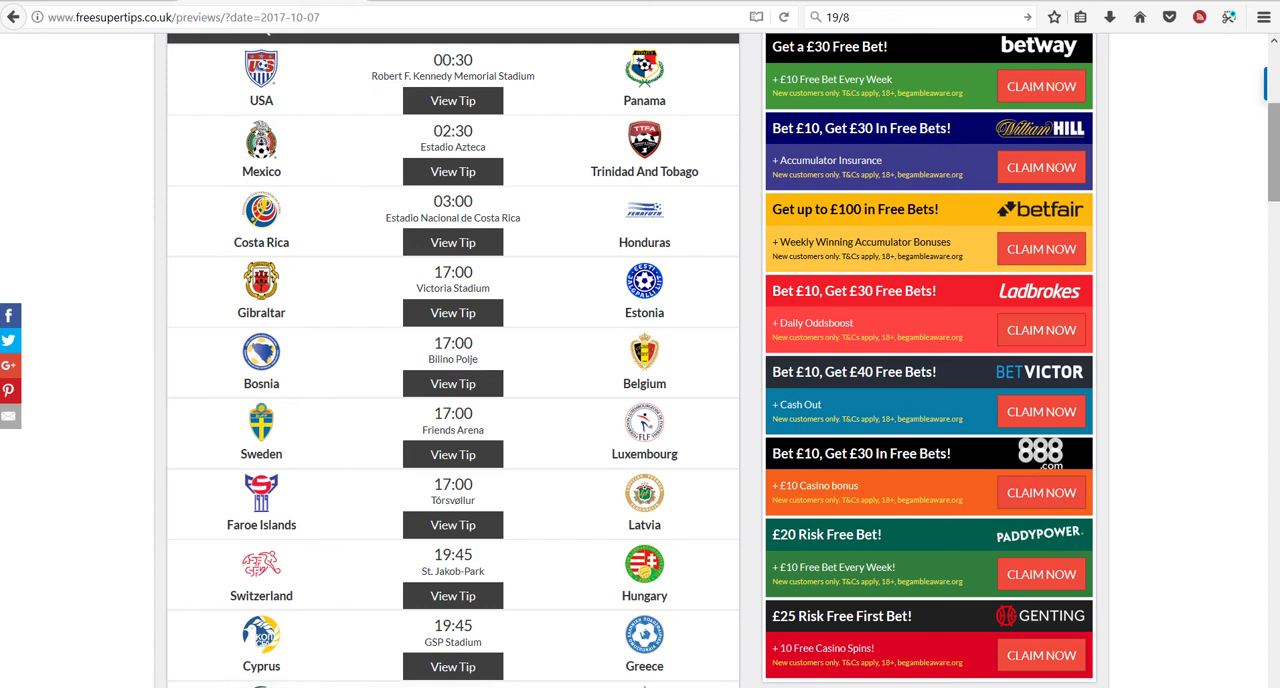
scroll("down", 3)
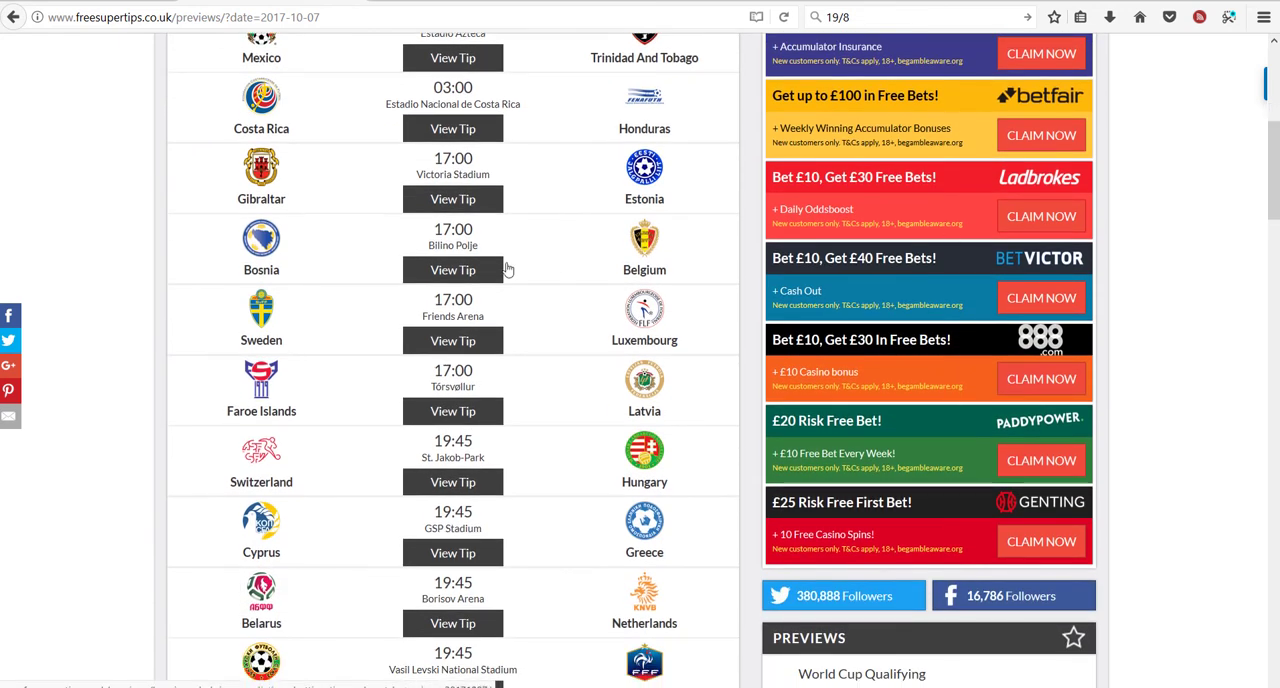
- View the Bosnia vs Belgium tips preview and read through its predictions
left_click(452, 270)
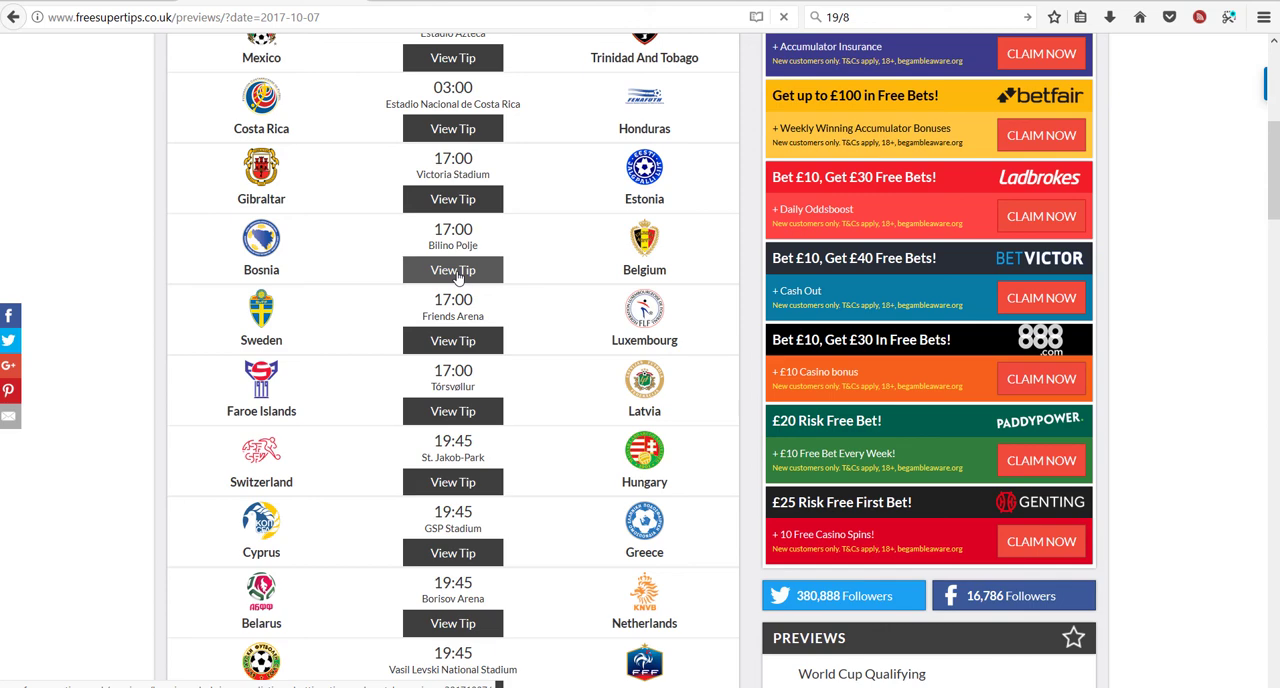
left_click(452, 270)
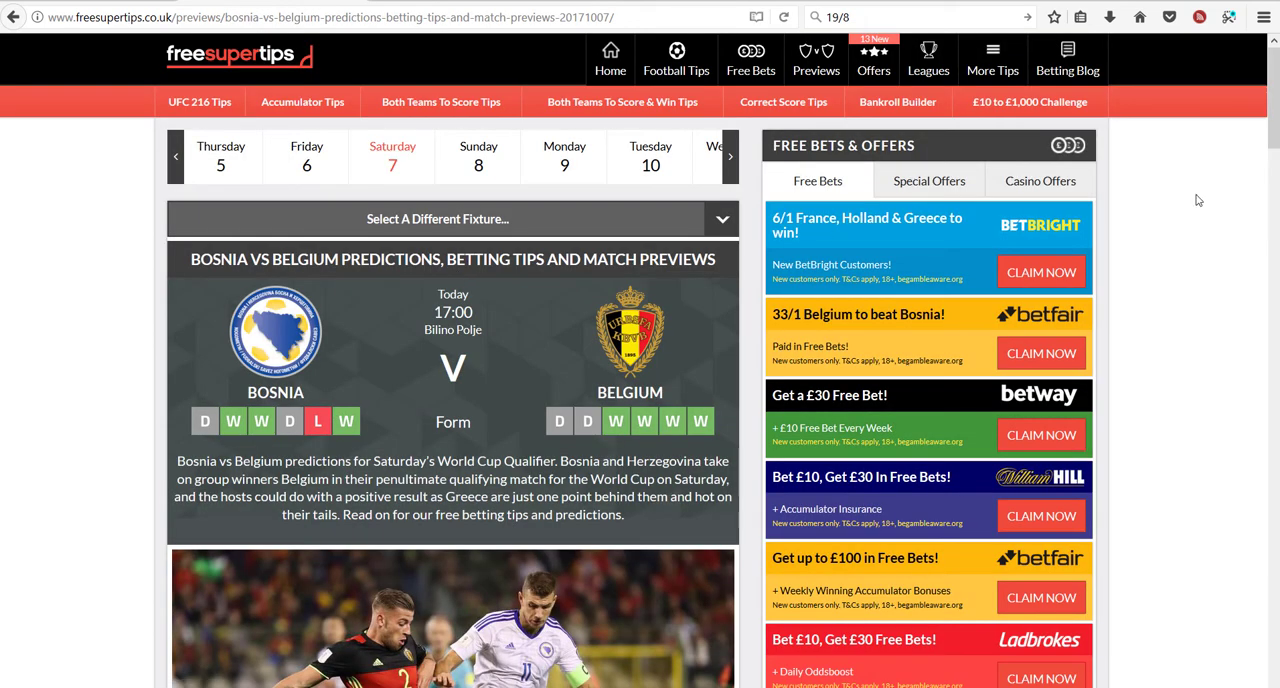
scroll("down", 3)
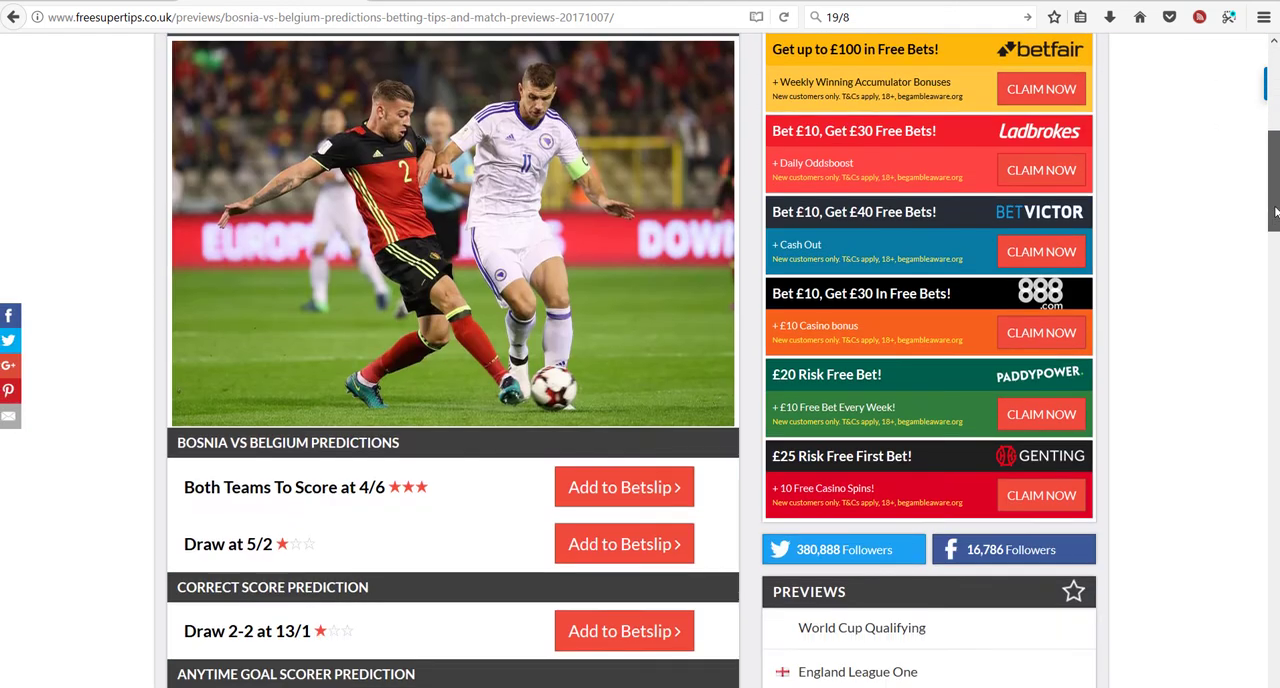
scroll("down", 3)
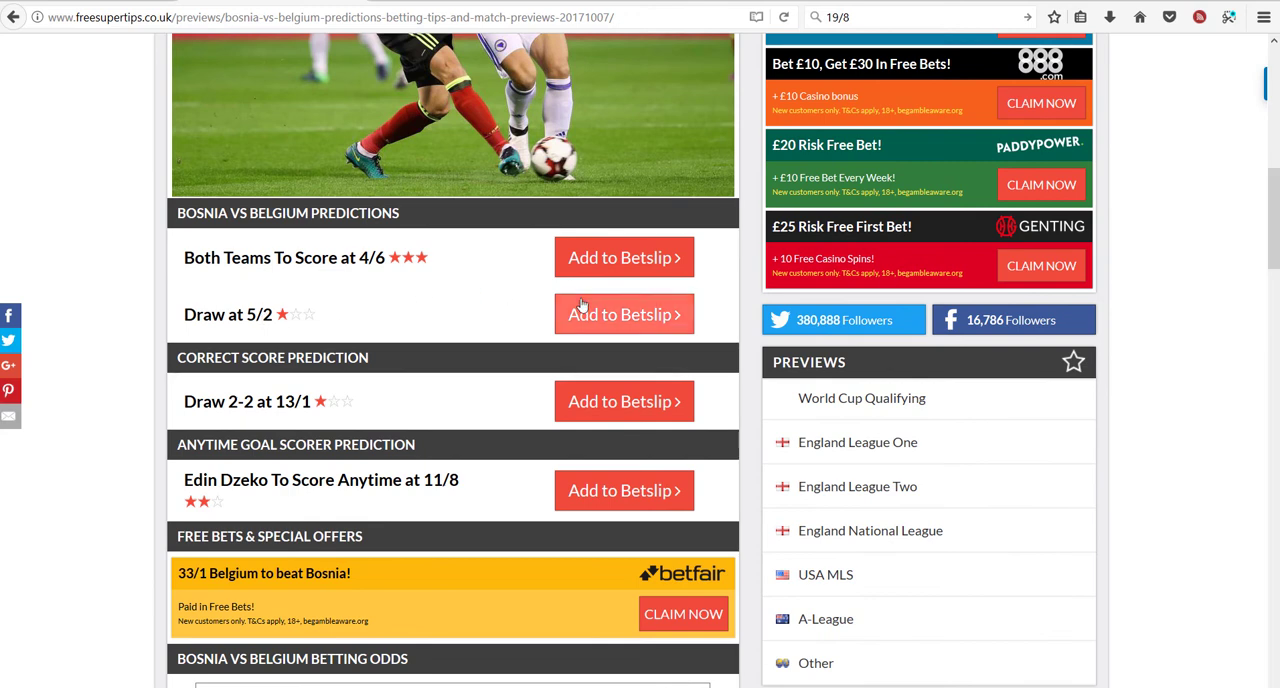
scroll("up", 3)
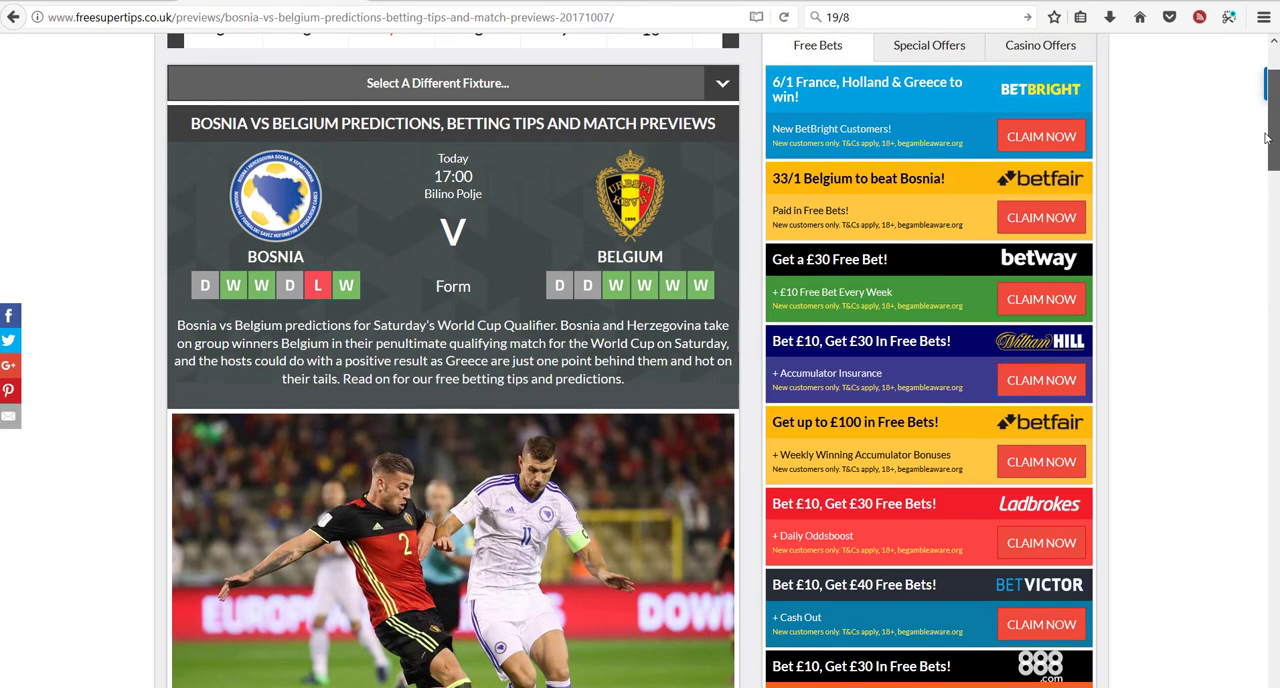
scroll("down", 3)
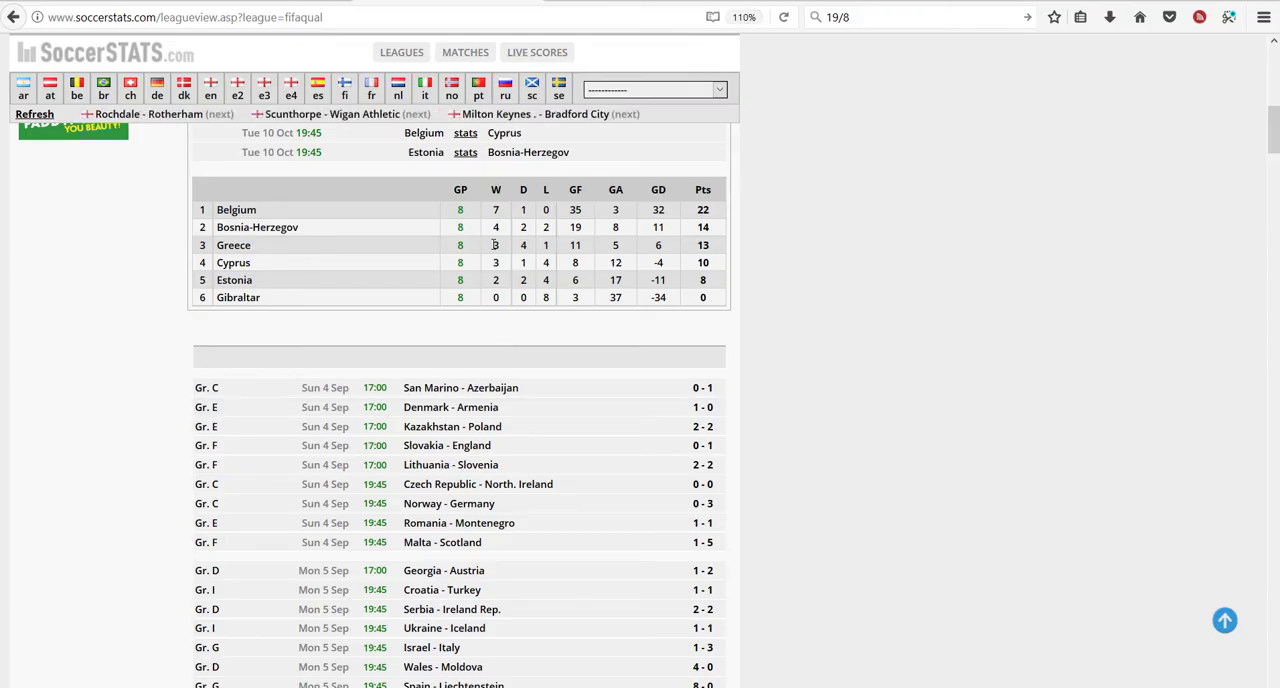
mouse_move(256, 226)
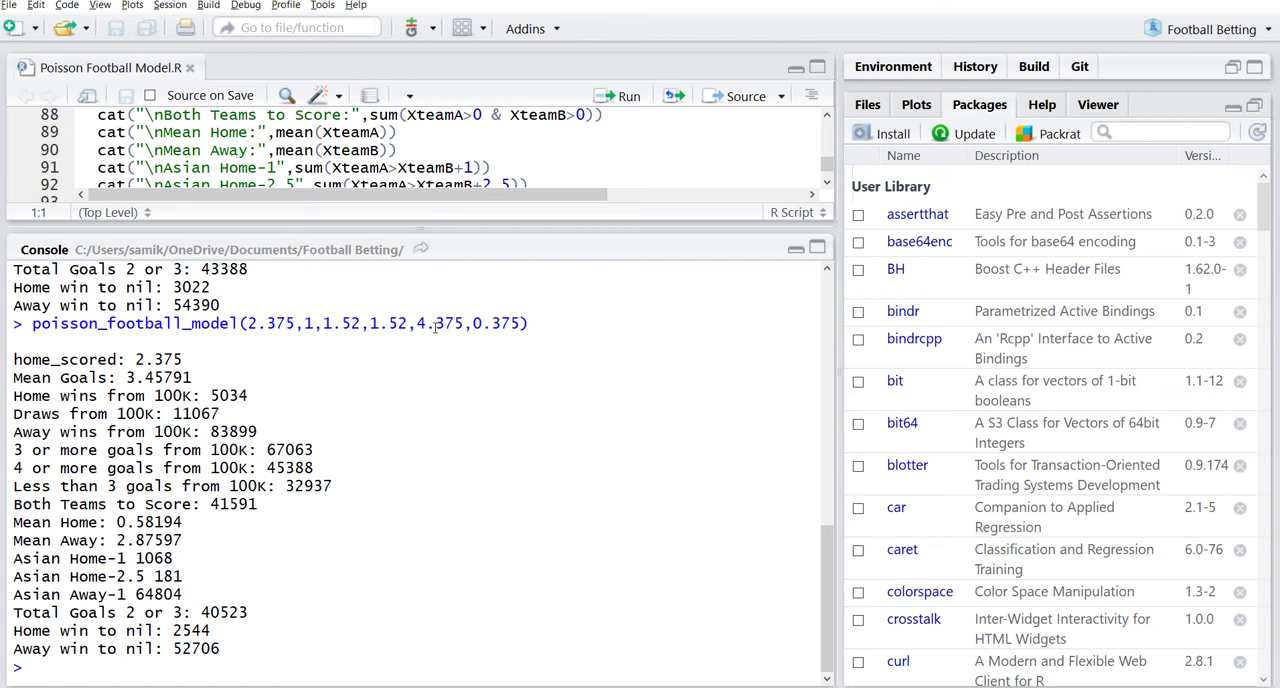
mouse_move(518, 340)
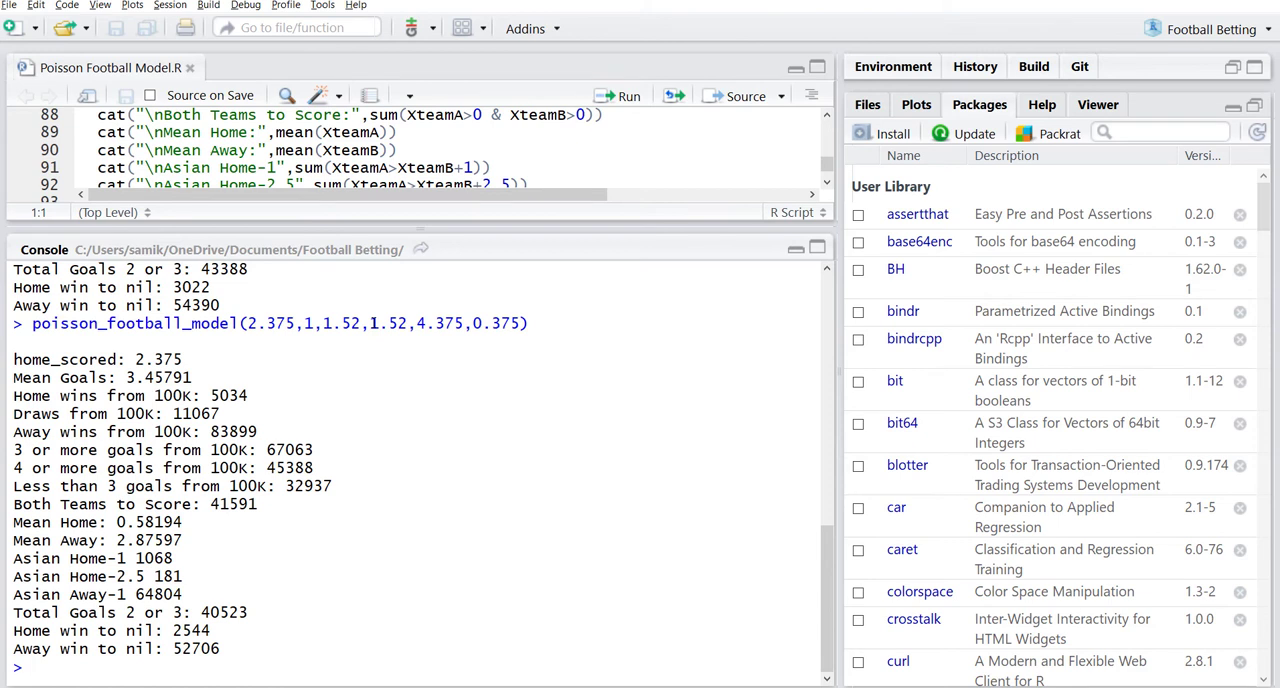
mouse_move(280, 432)
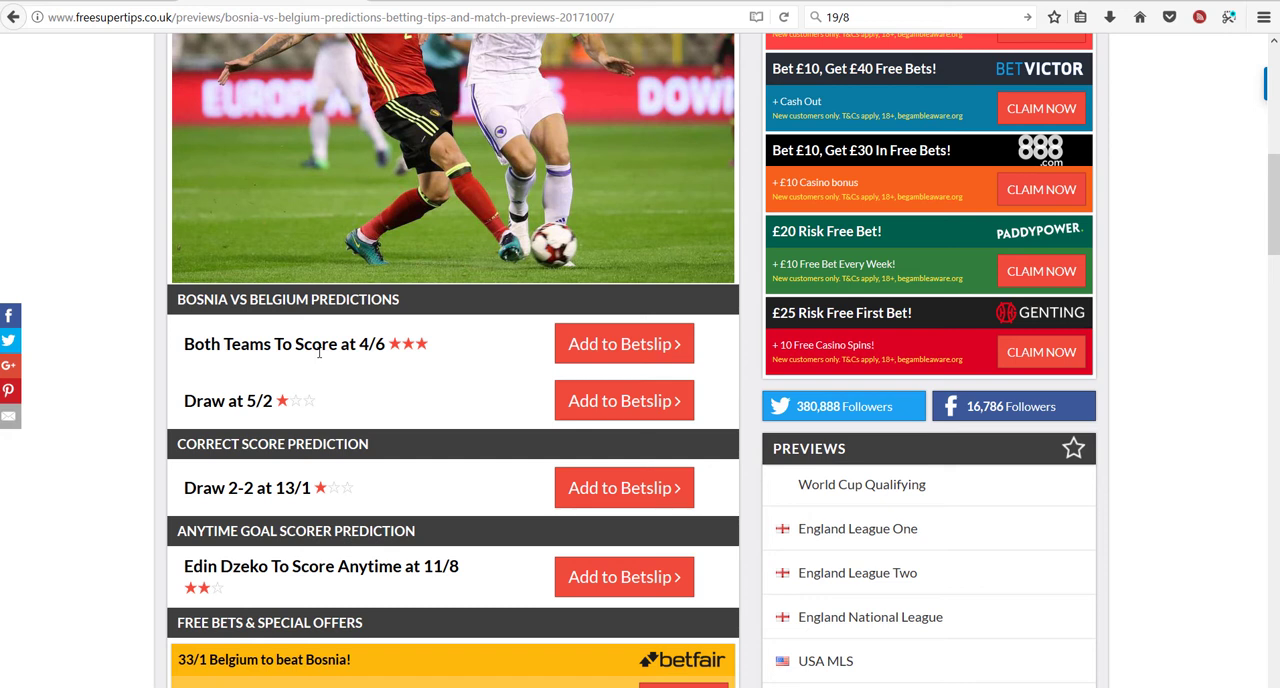
mouse_move(270, 504)
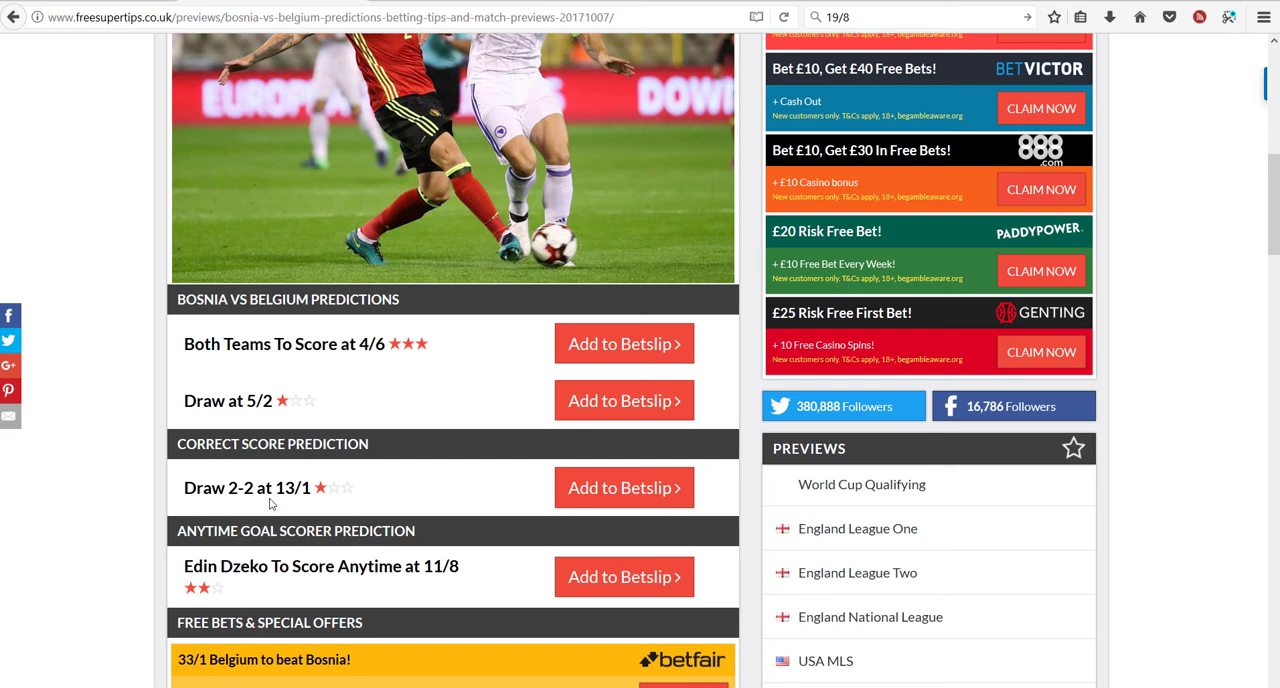
mouse_move(304, 390)
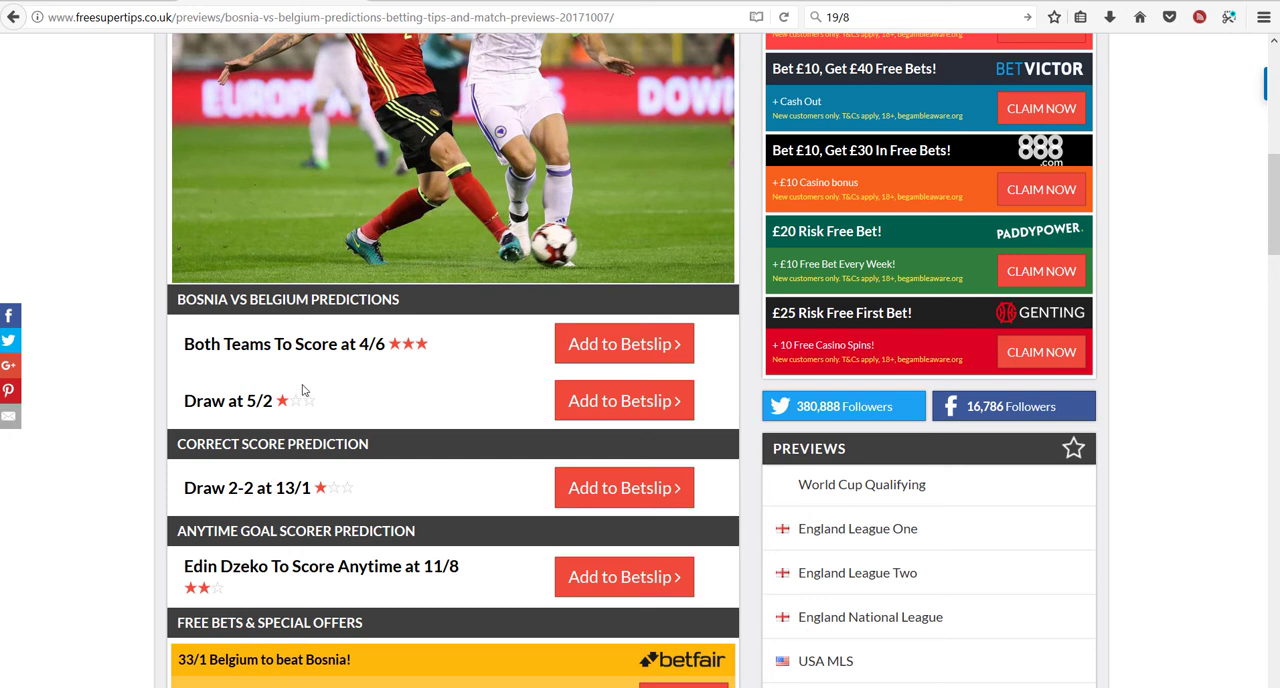
mouse_move(316, 408)
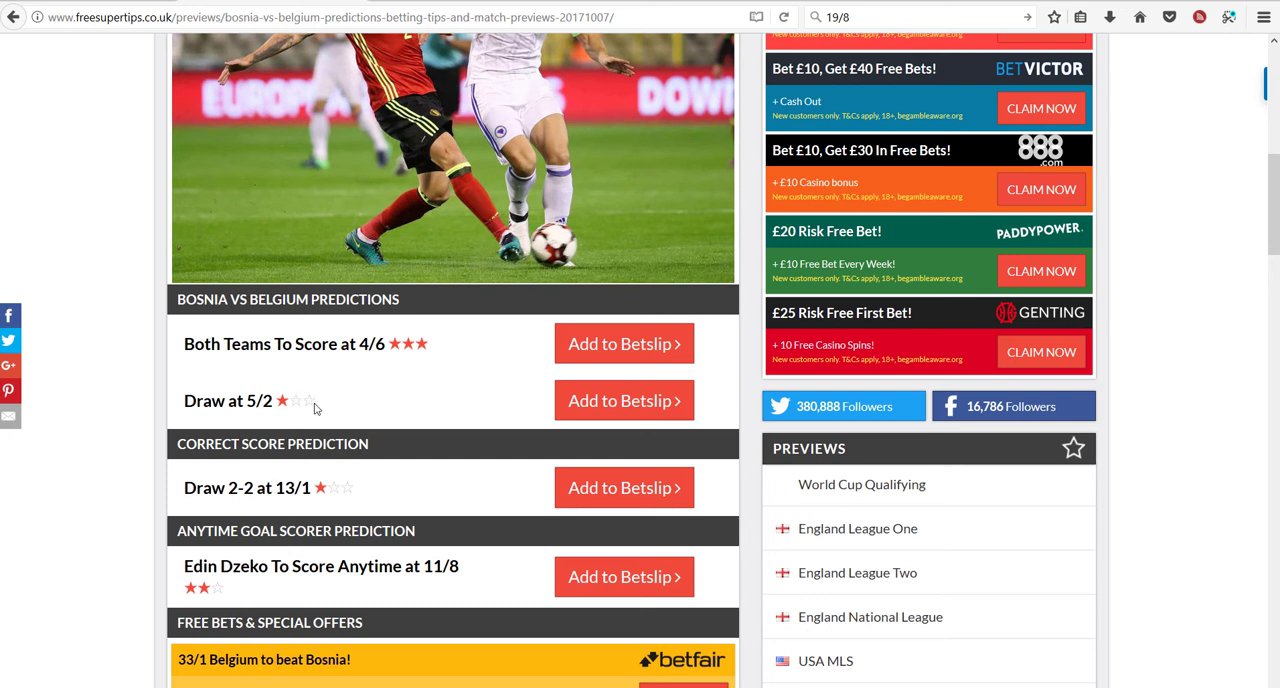
mouse_move(218, 408)
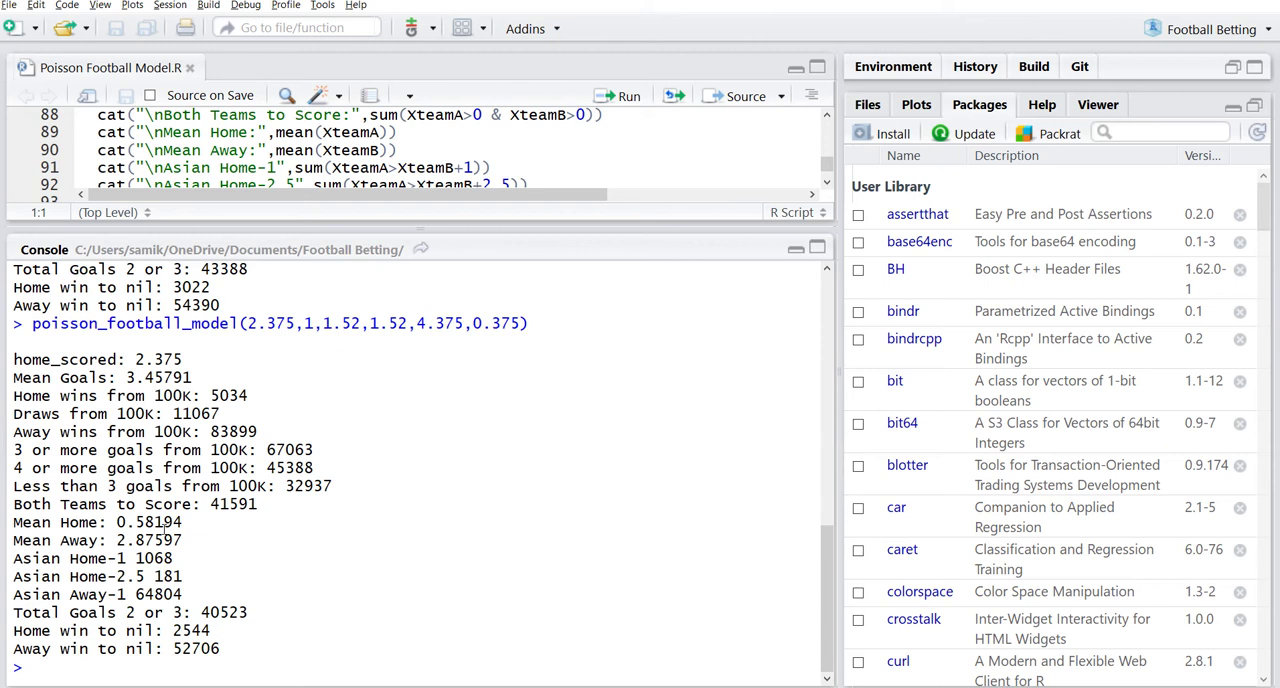
mouse_move(342, 392)
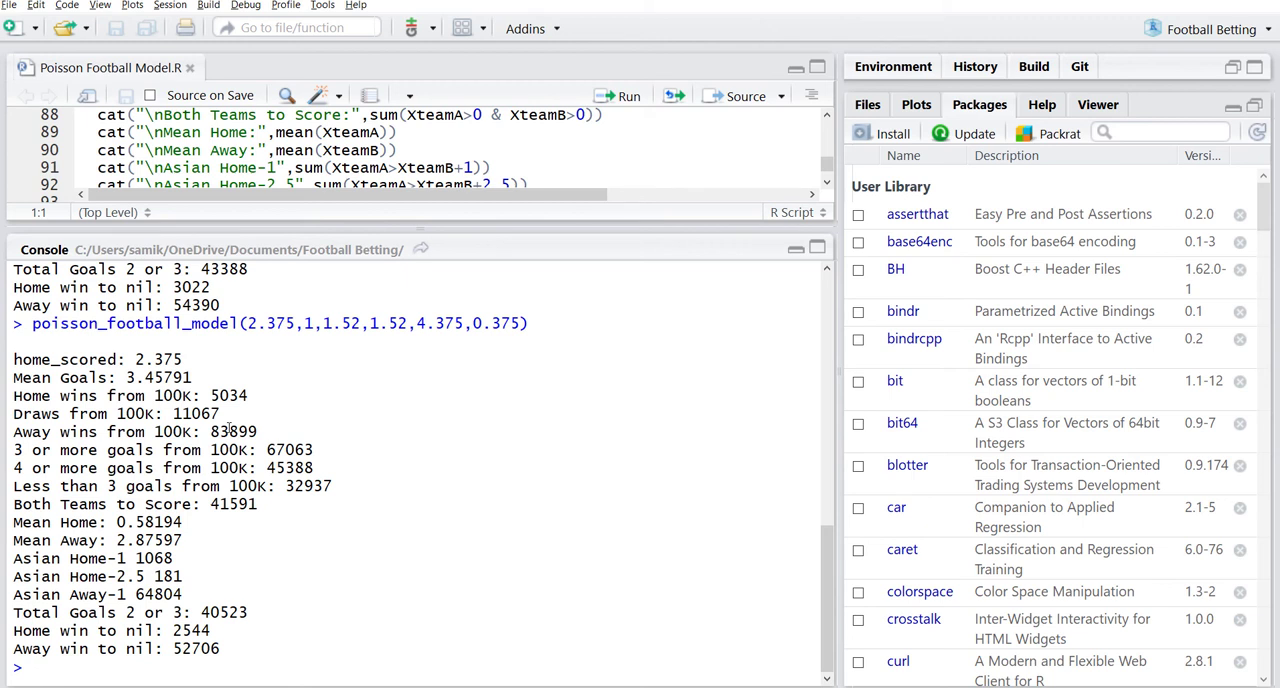
mouse_move(260, 484)
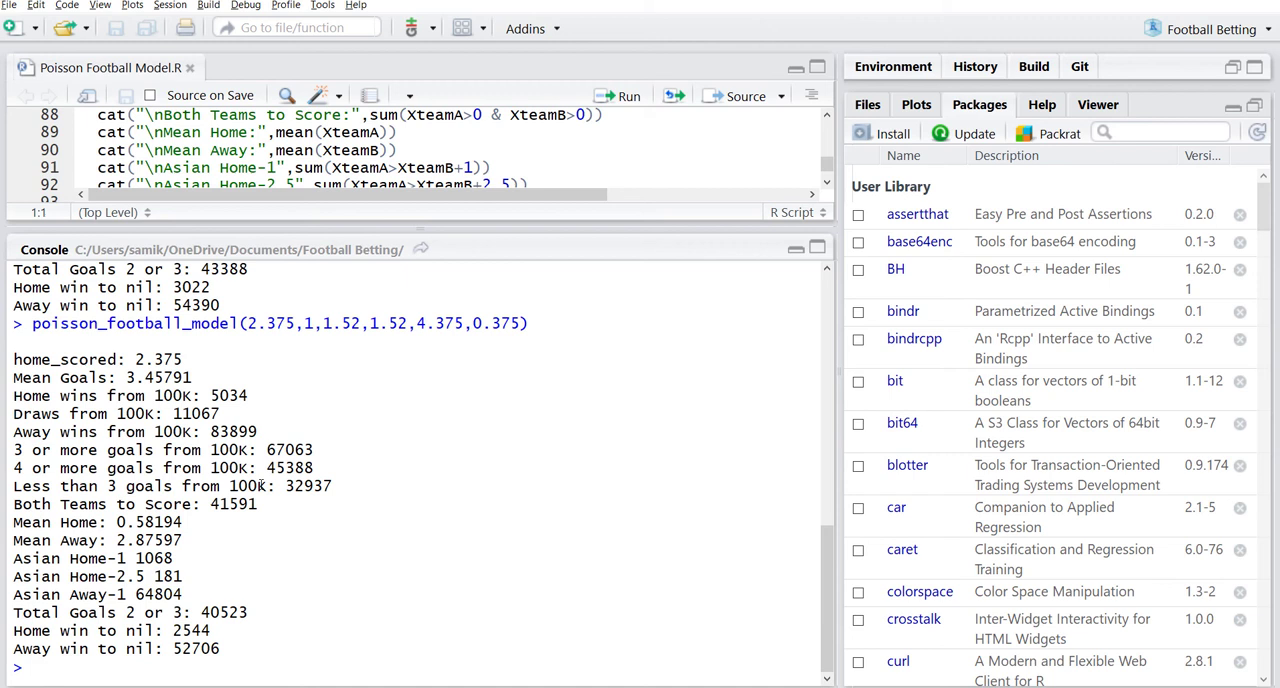
- Return from RStudio to the Bosnia vs Belgium preview showing BTTS 4/6 and Draw 5/2
left_click(30, 668)
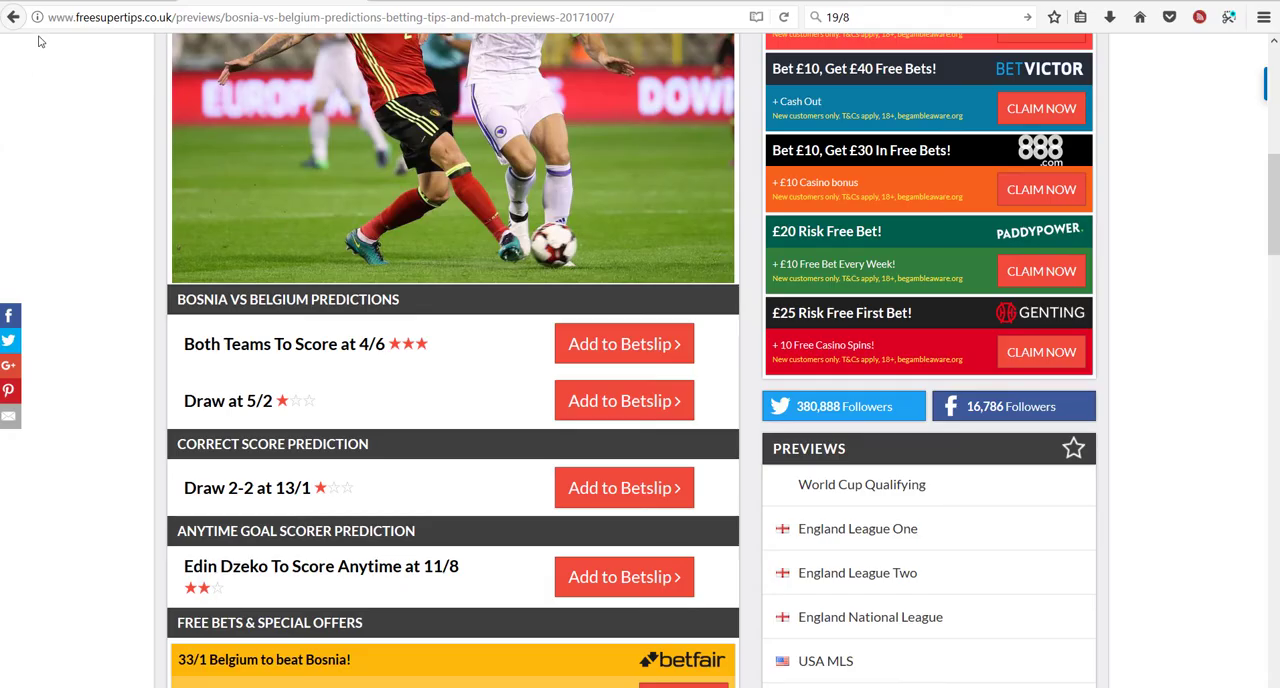
- Back on the 7 October list, view the Bulgaria vs France preview with BTTS 11/8 and France 3-2
left_click(12, 16)
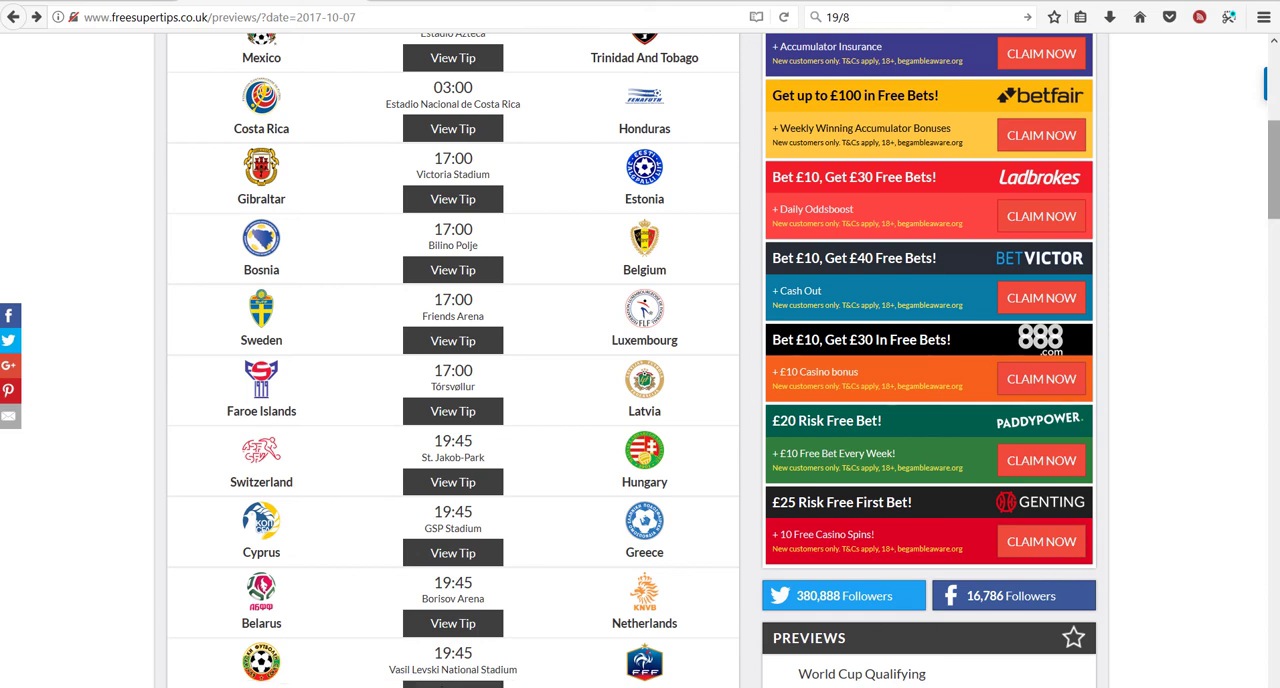
scroll("down", 3)
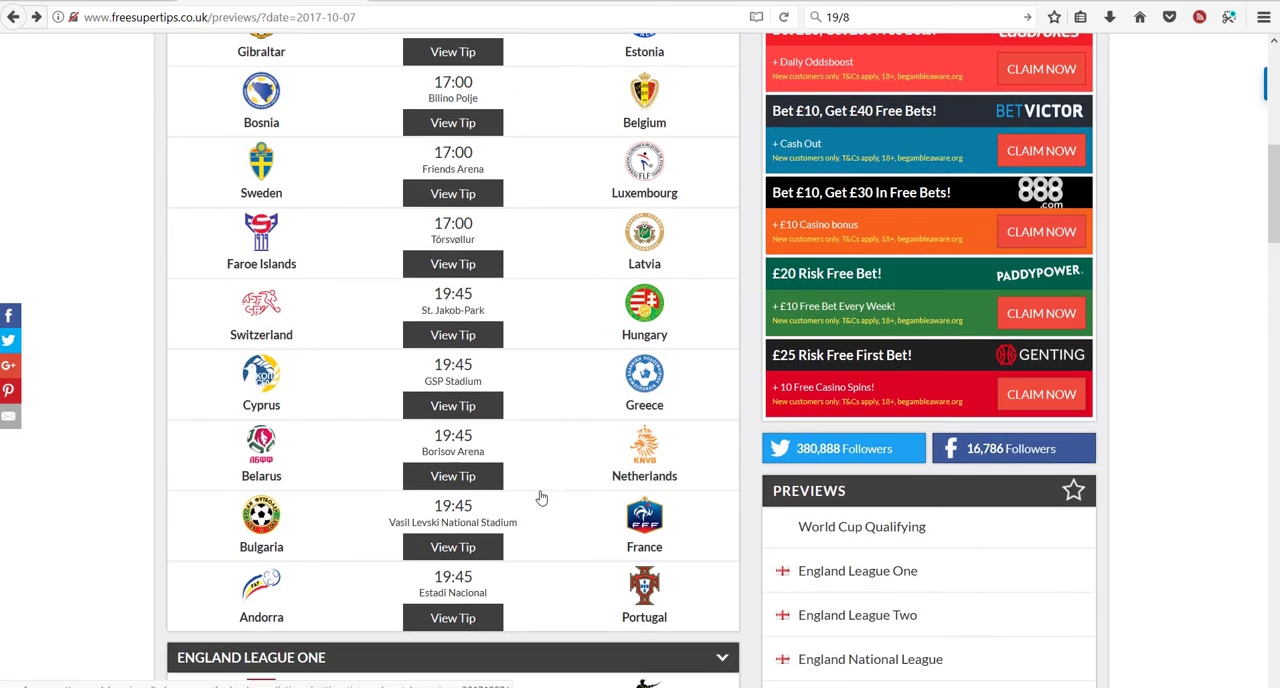
mouse_move(452, 546)
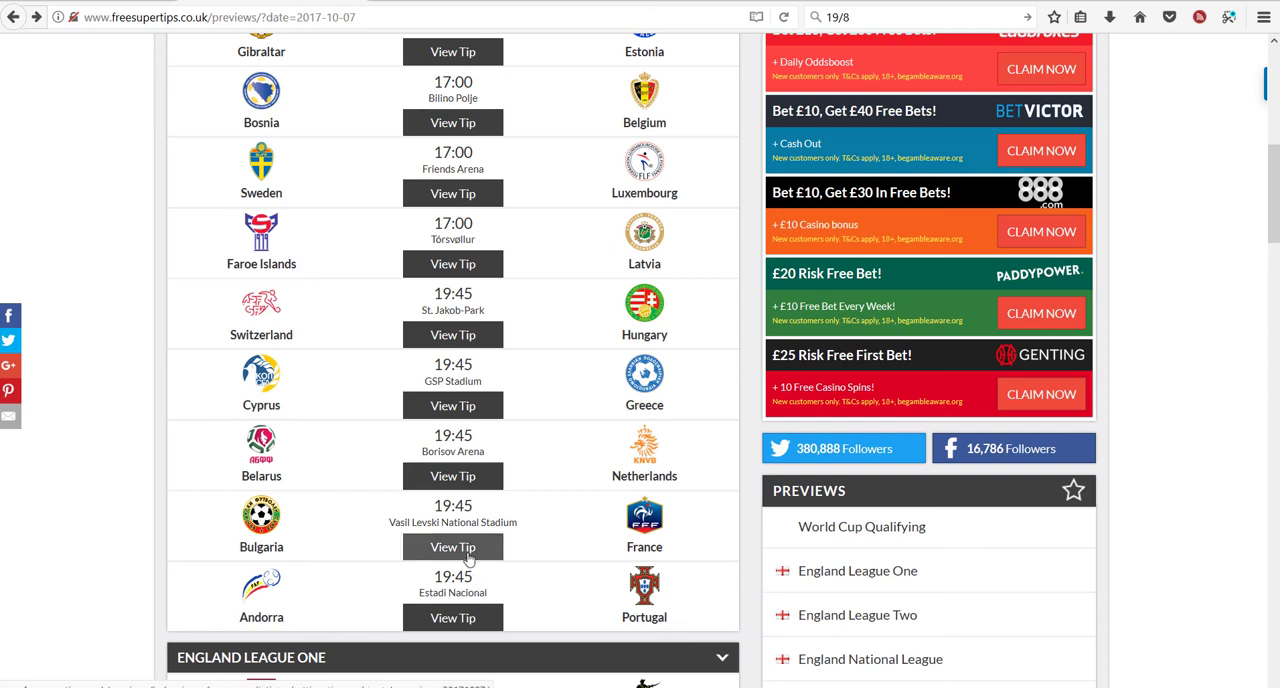
left_click(452, 546)
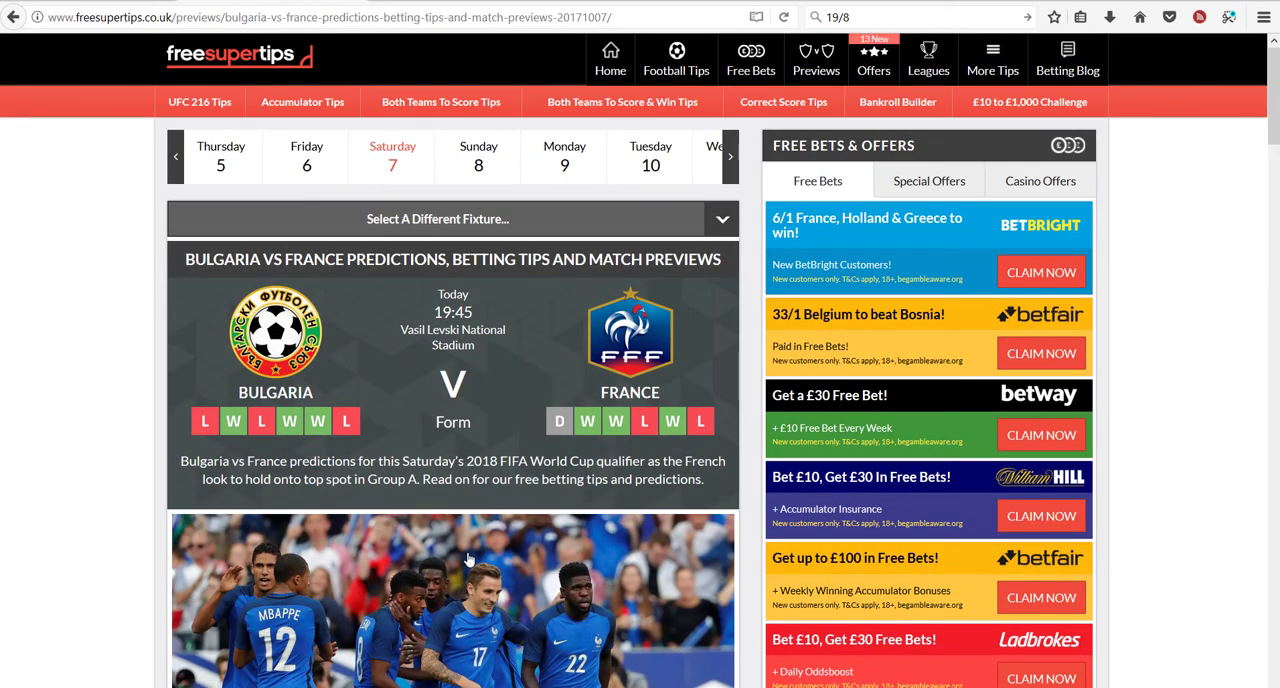
scroll("down", 3)
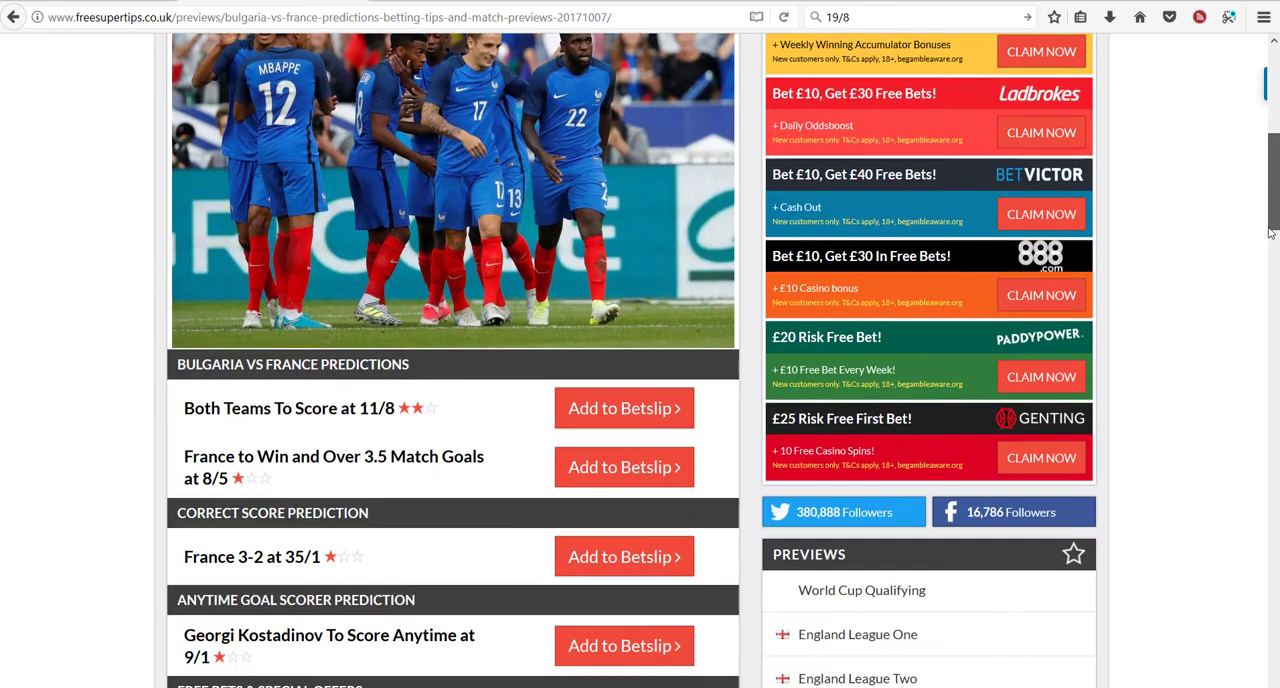
scroll("down", 3)
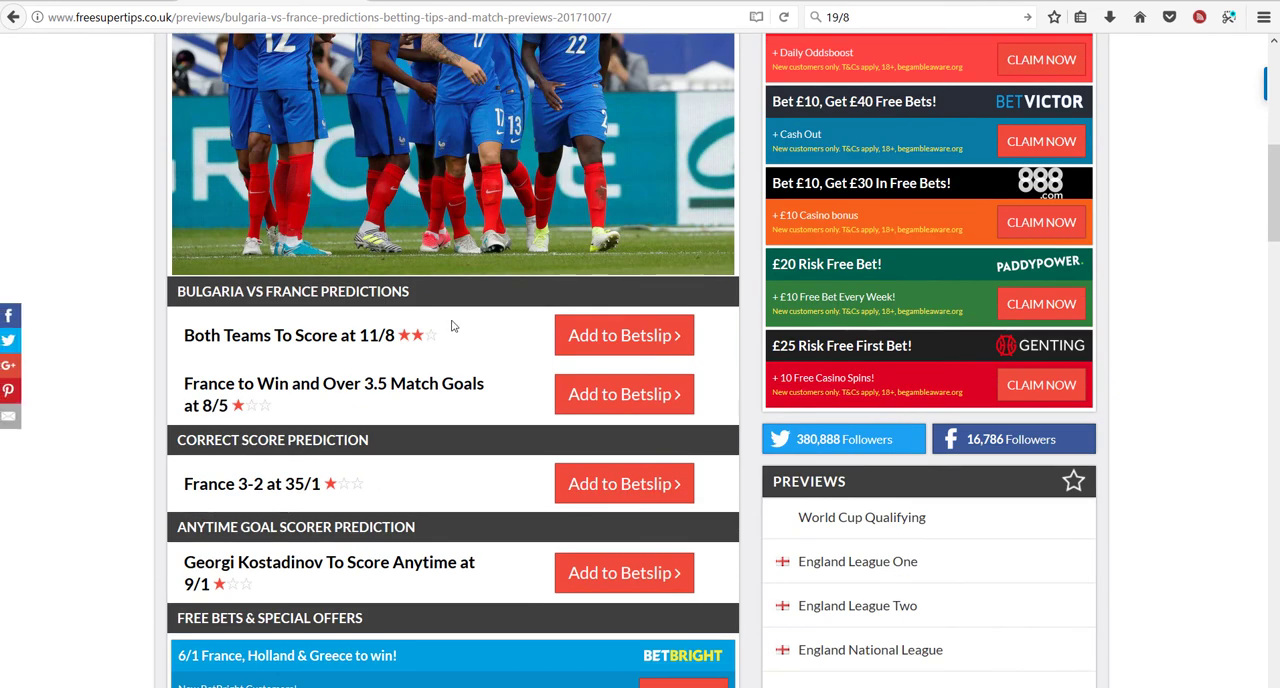
mouse_move(288, 408)
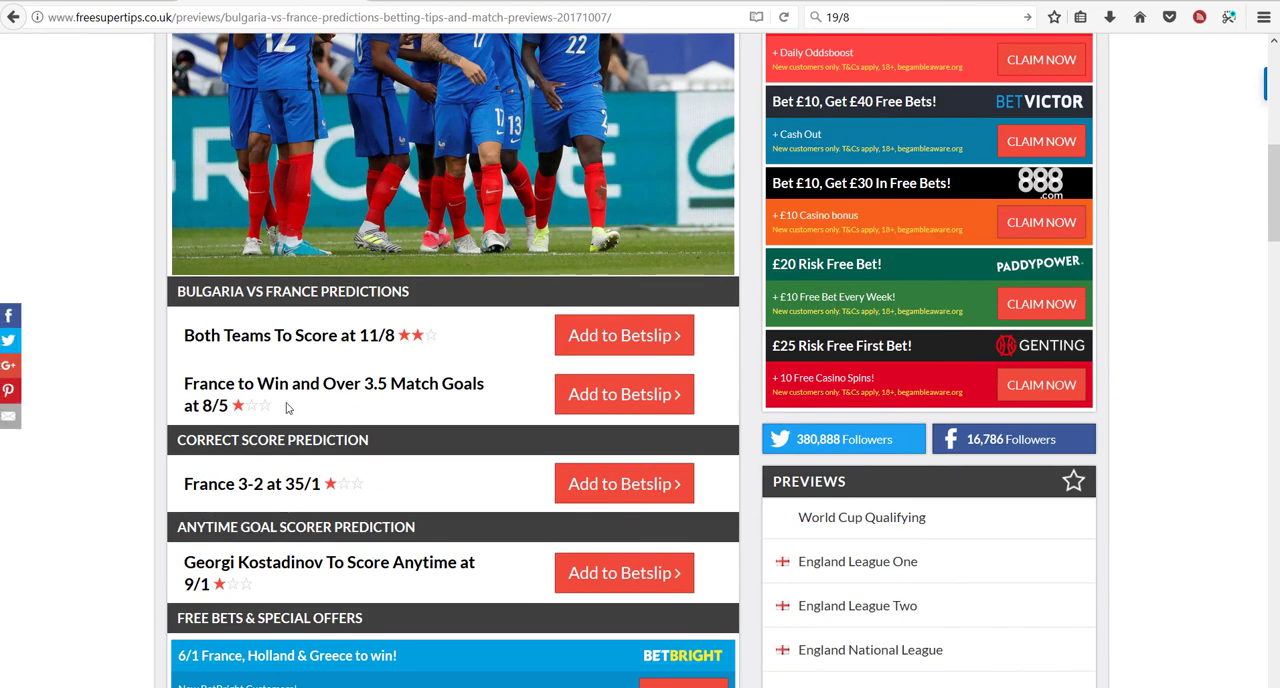
mouse_move(364, 408)
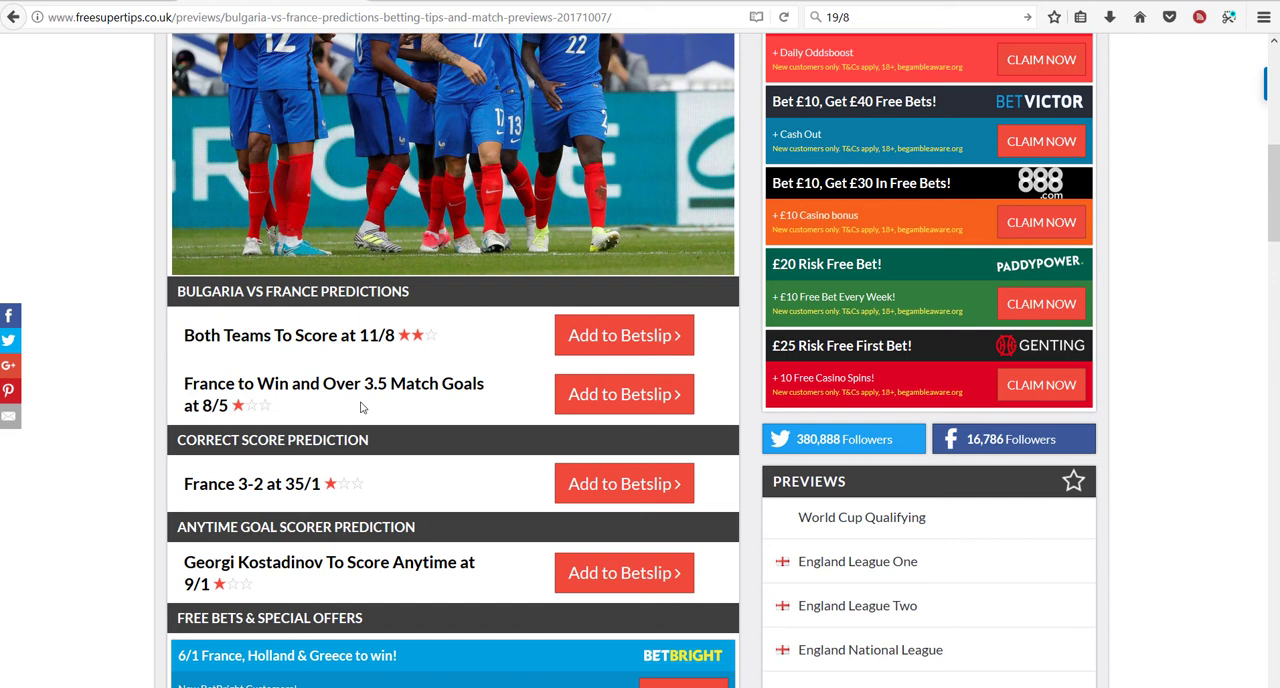
mouse_move(340, 356)
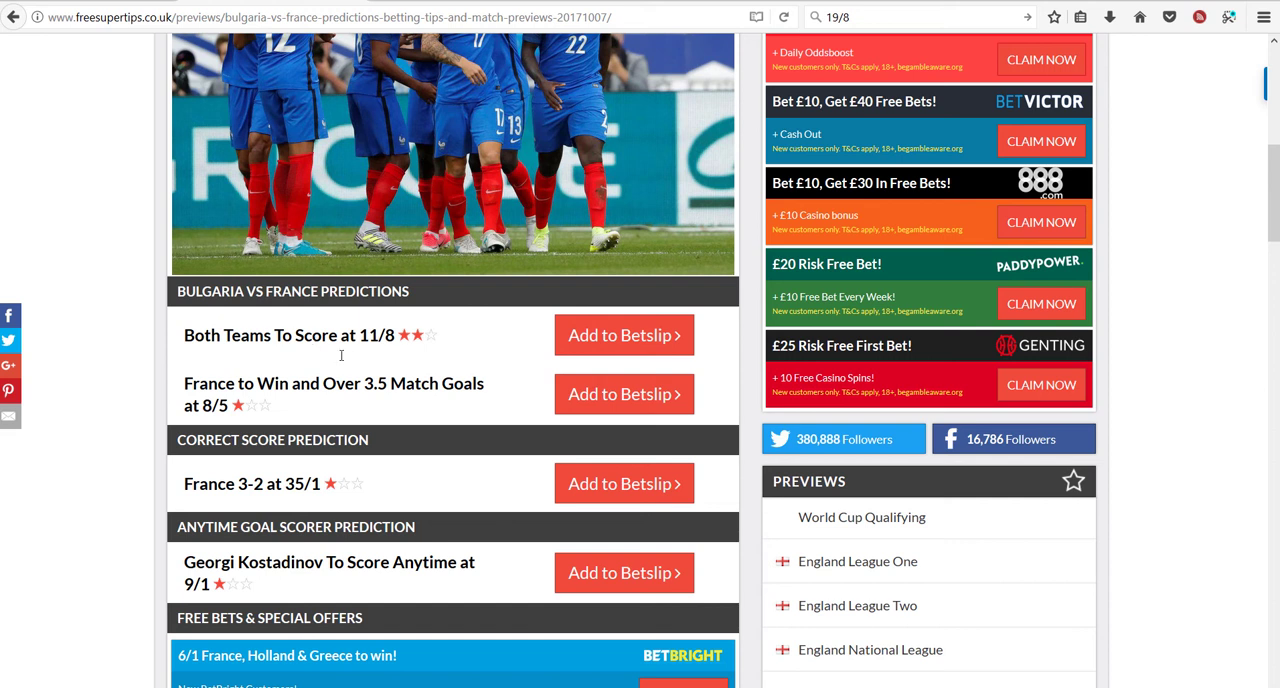
mouse_move(336, 408)
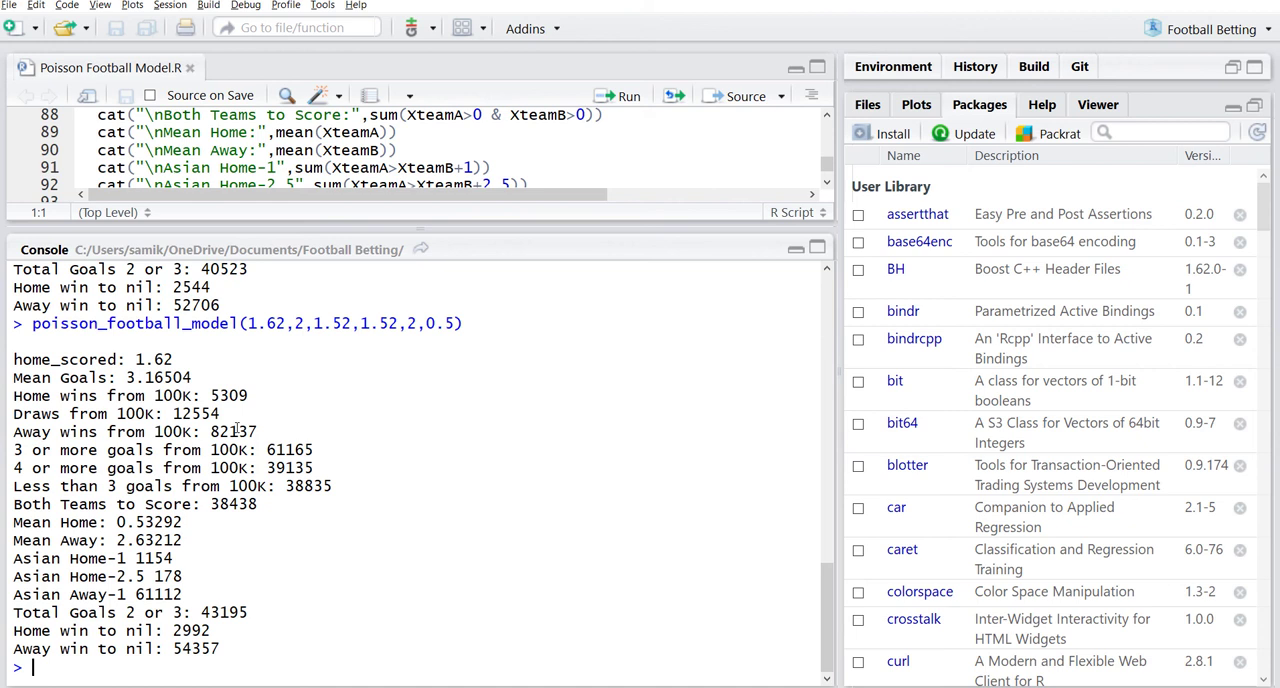
mouse_move(260, 532)
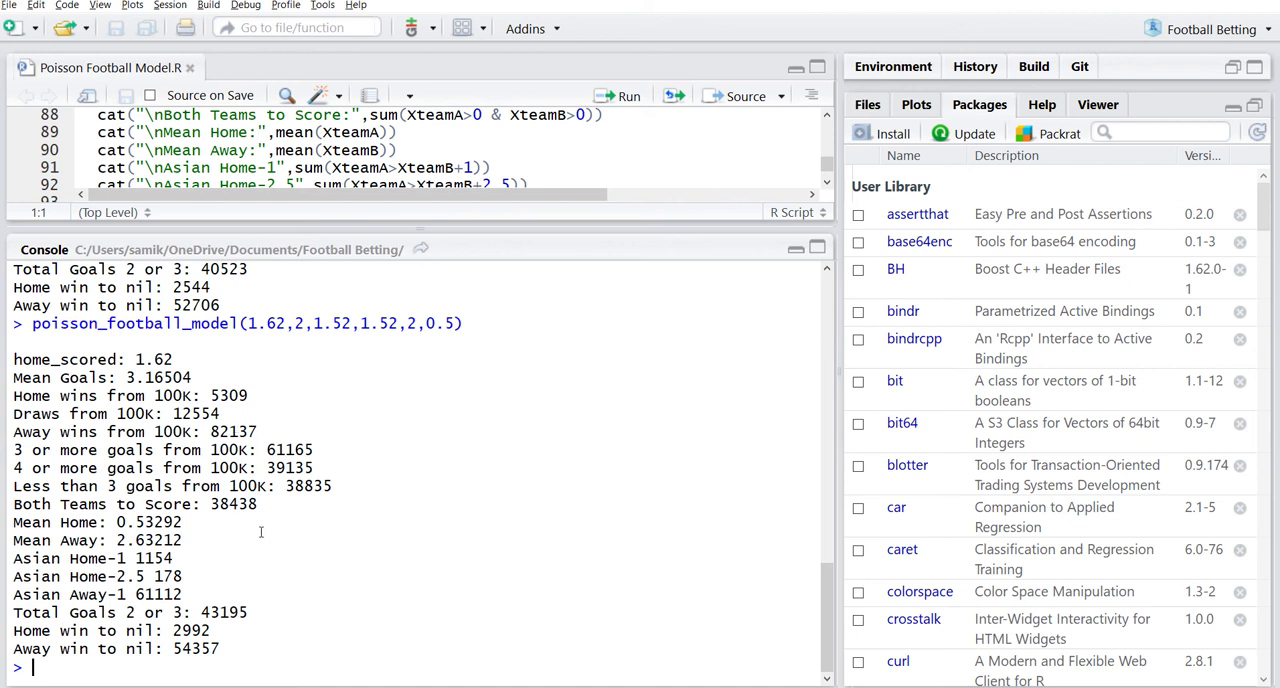
mouse_move(228, 512)
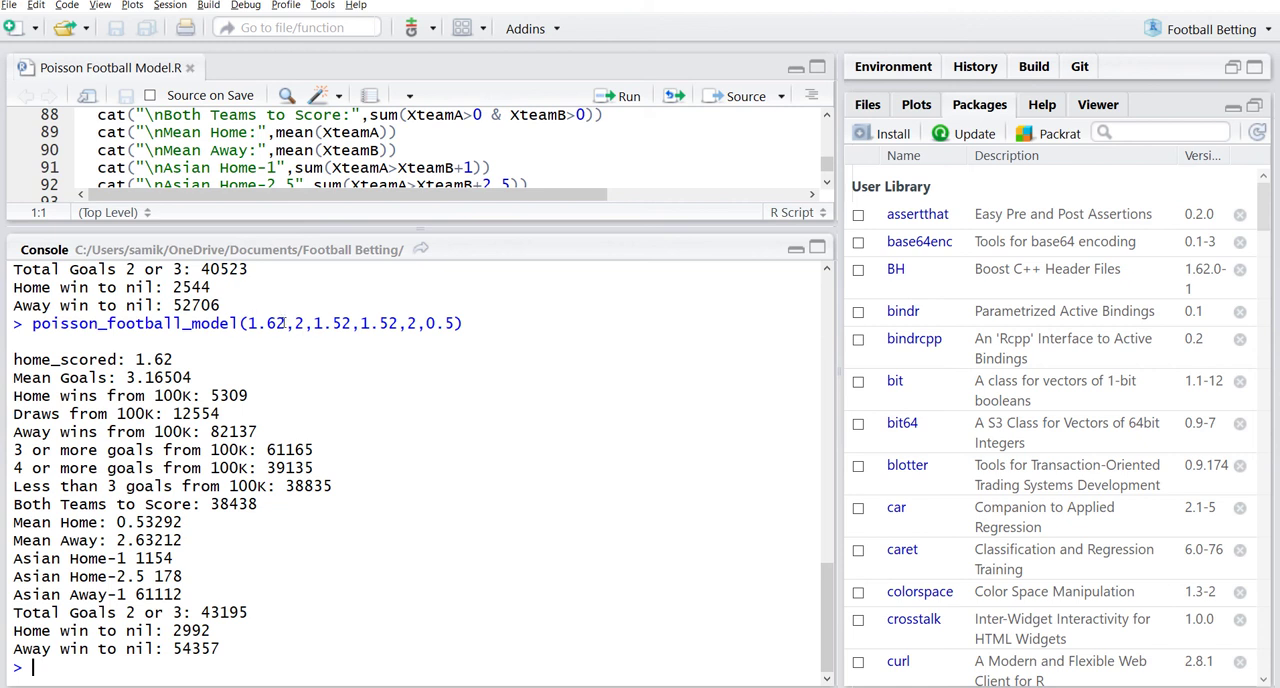
mouse_move(216, 372)
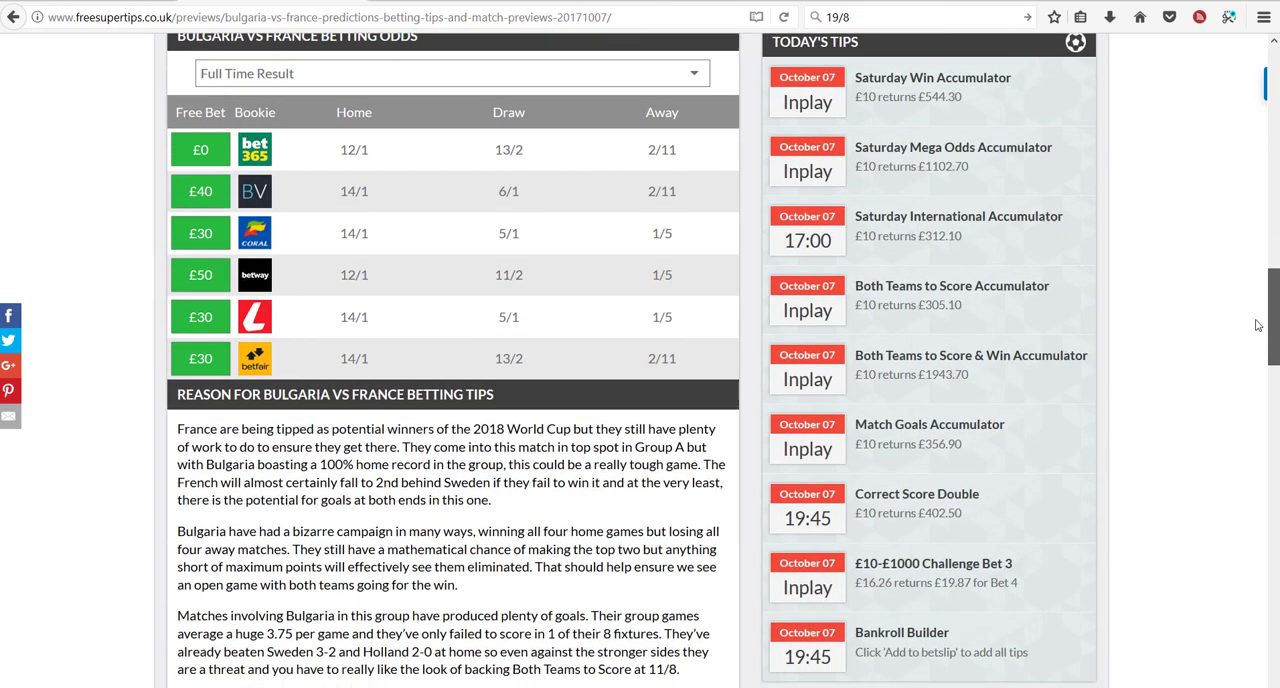
scroll("down", 3)
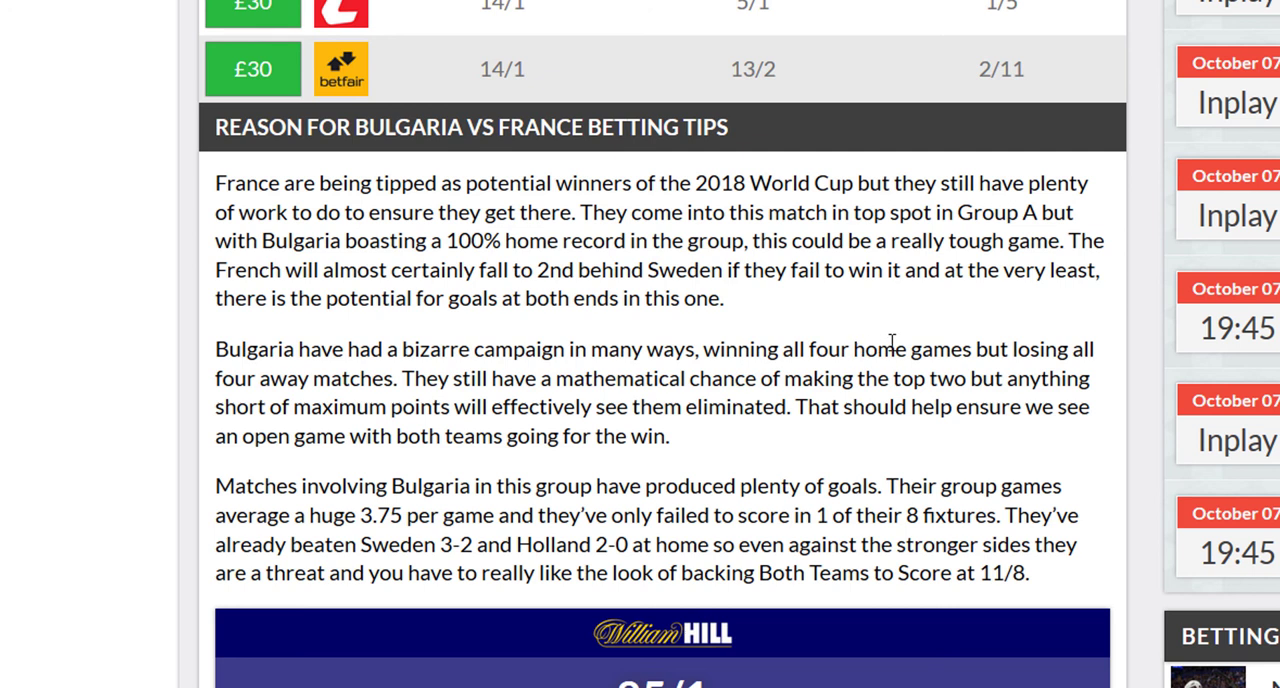
mouse_move(320, 388)
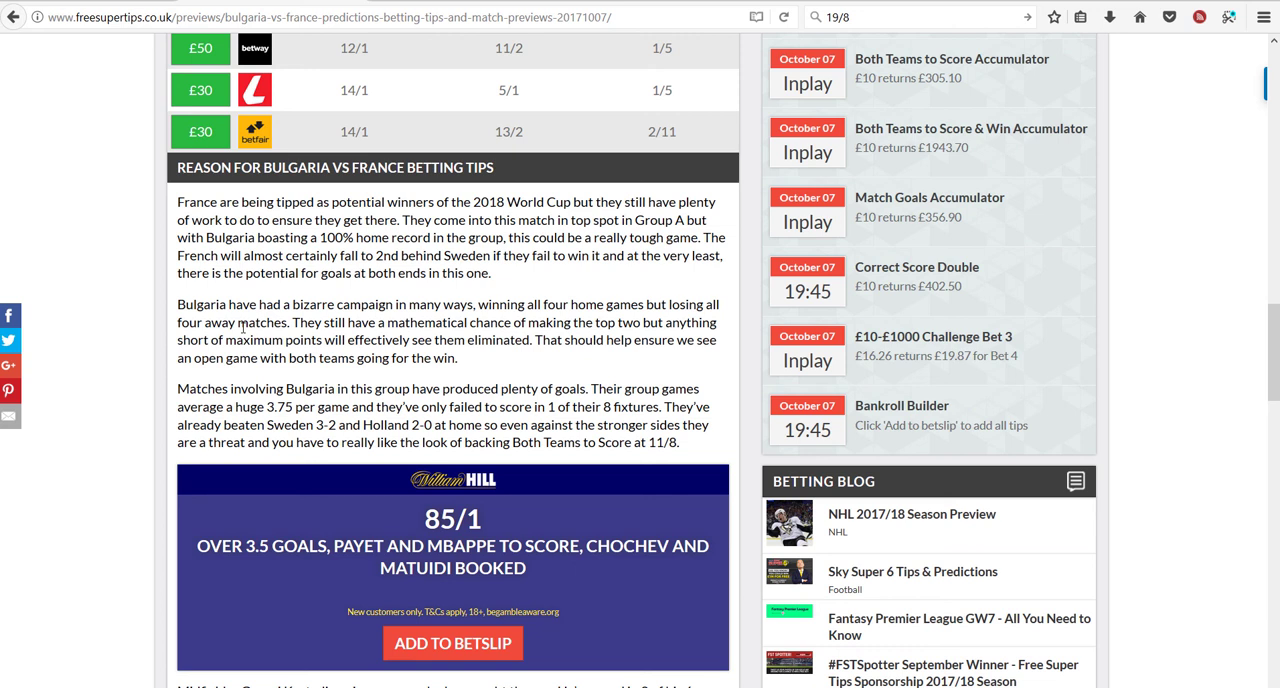
mouse_move(690, 284)
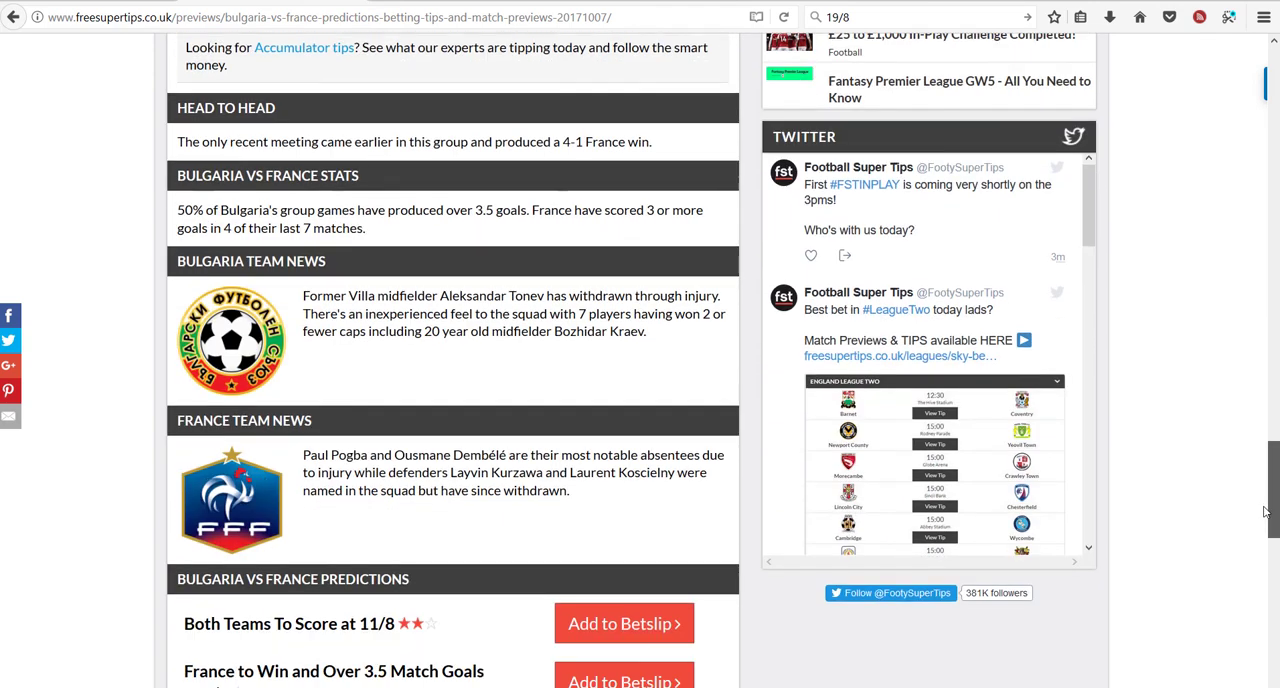
scroll("down", 3)
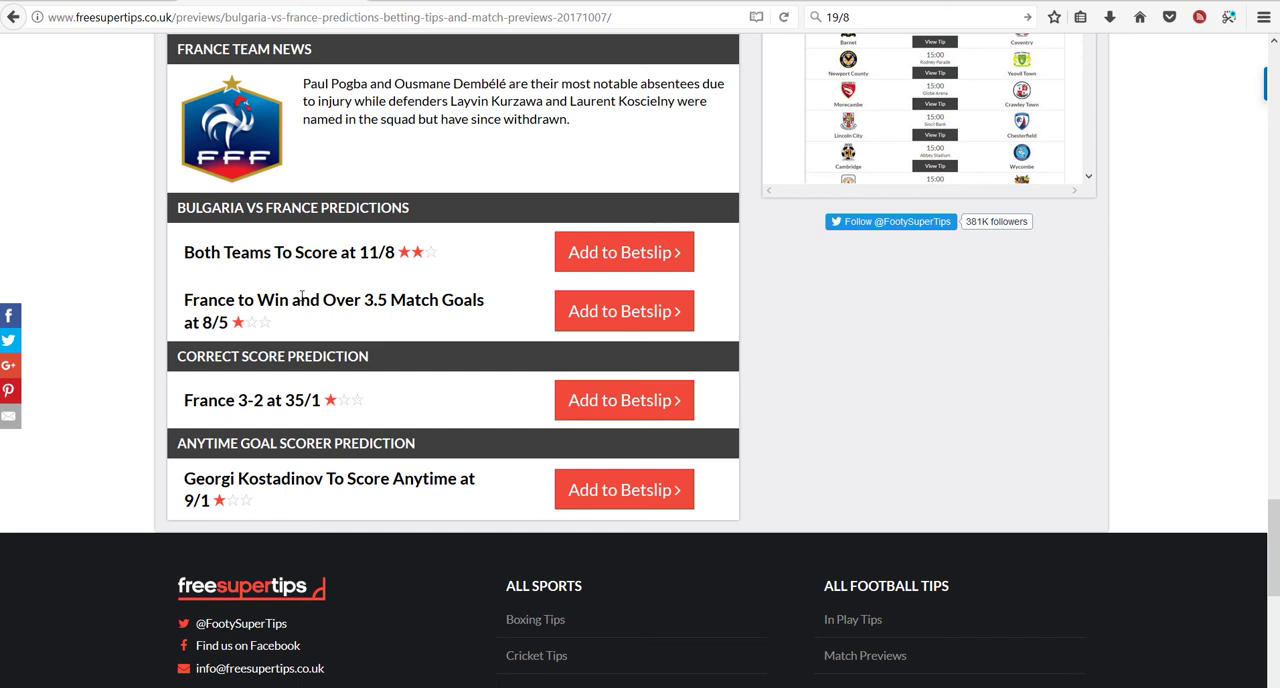
mouse_move(262, 328)
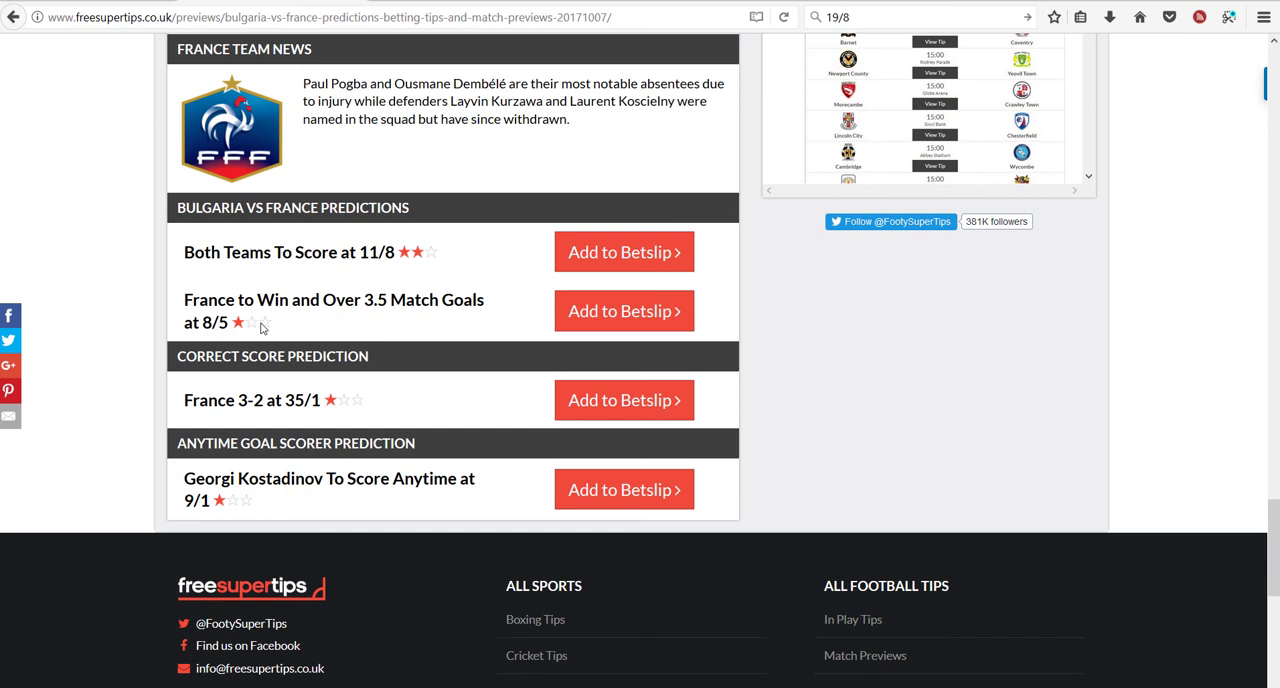
mouse_move(826, 316)
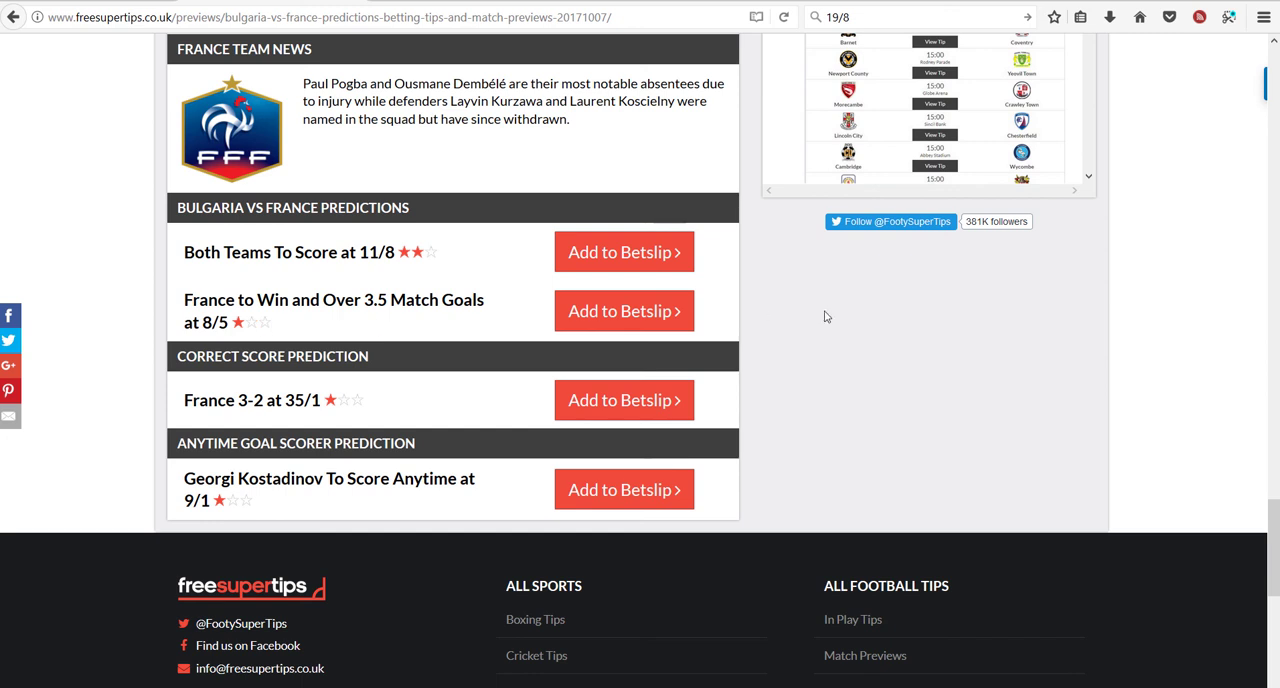